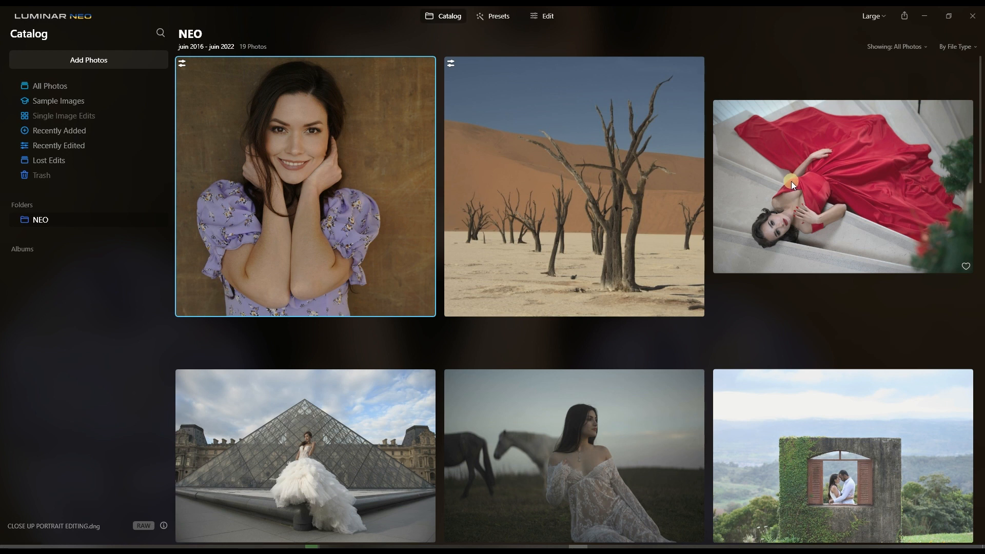
mouse_move(785, 182)
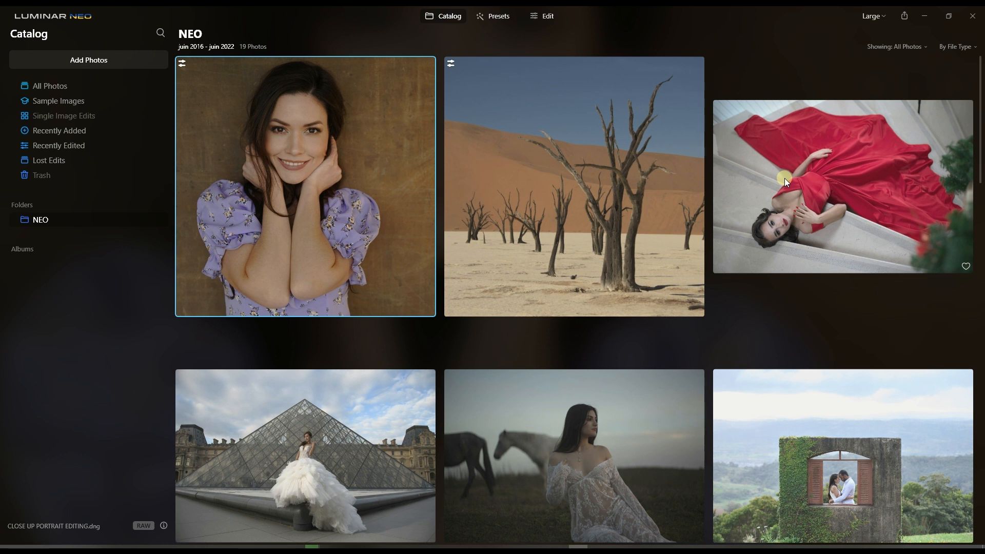
mouse_move(514, 321)
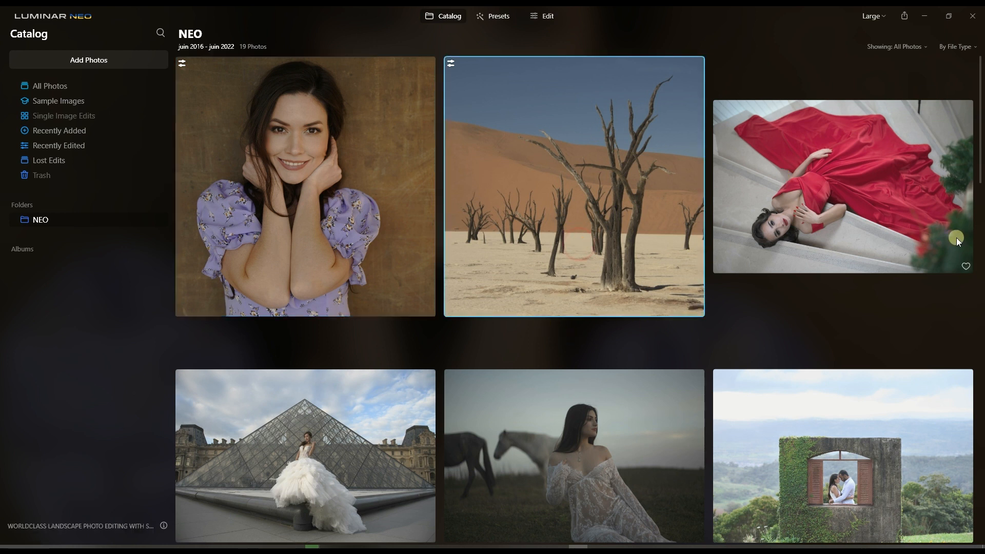
Scroll through the catalog grid to locate the desert dead-tree photo
scroll(down, 3)
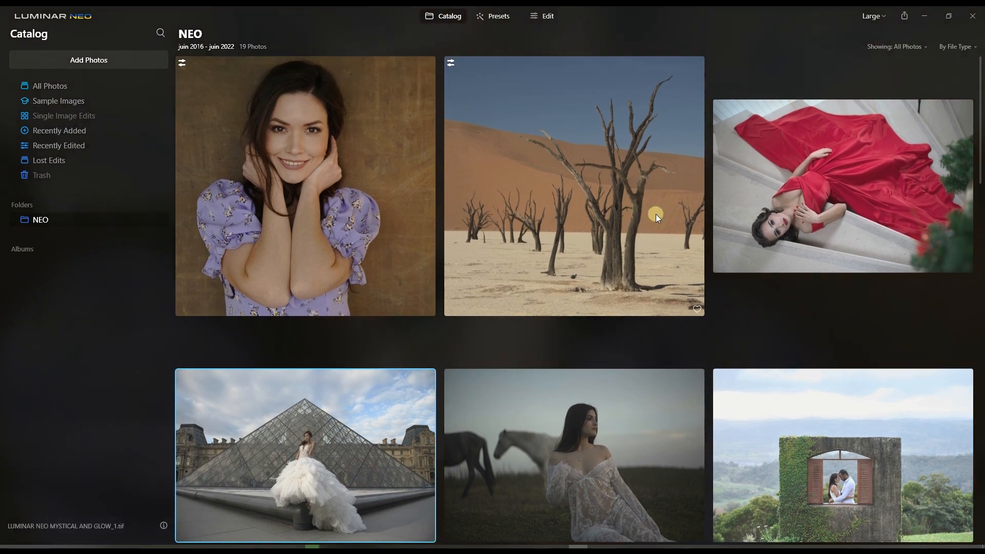
mouse_move(534, 225)
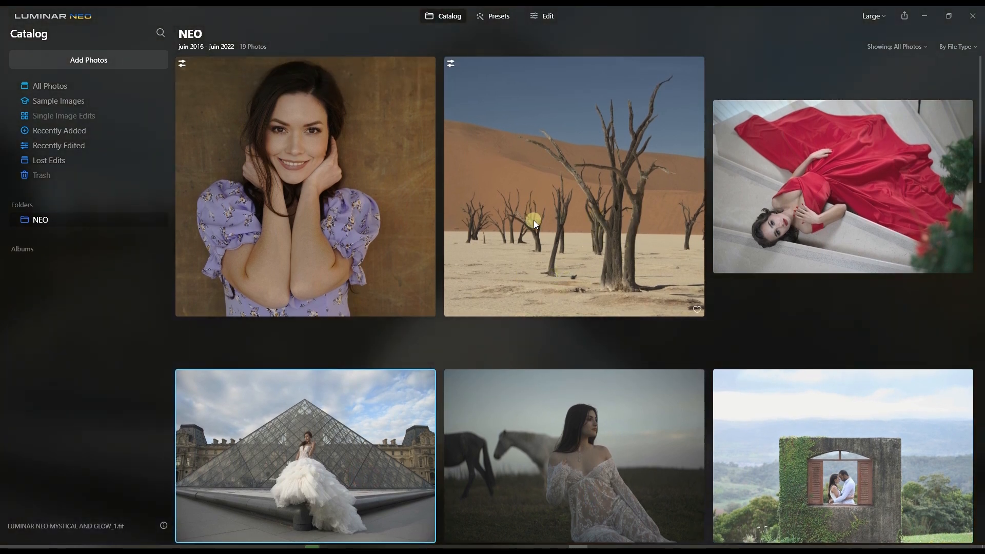
mouse_move(535, 213)
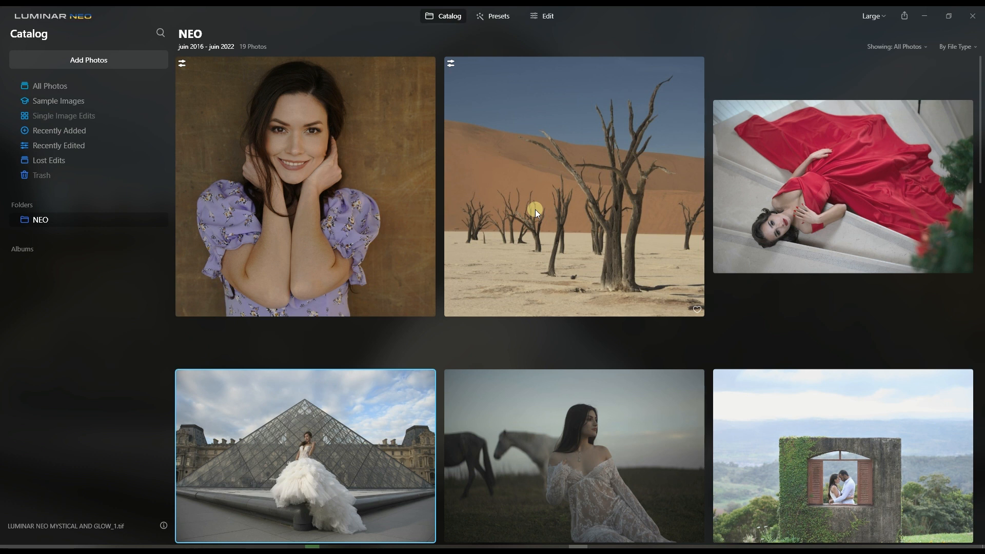
mouse_move(558, 244)
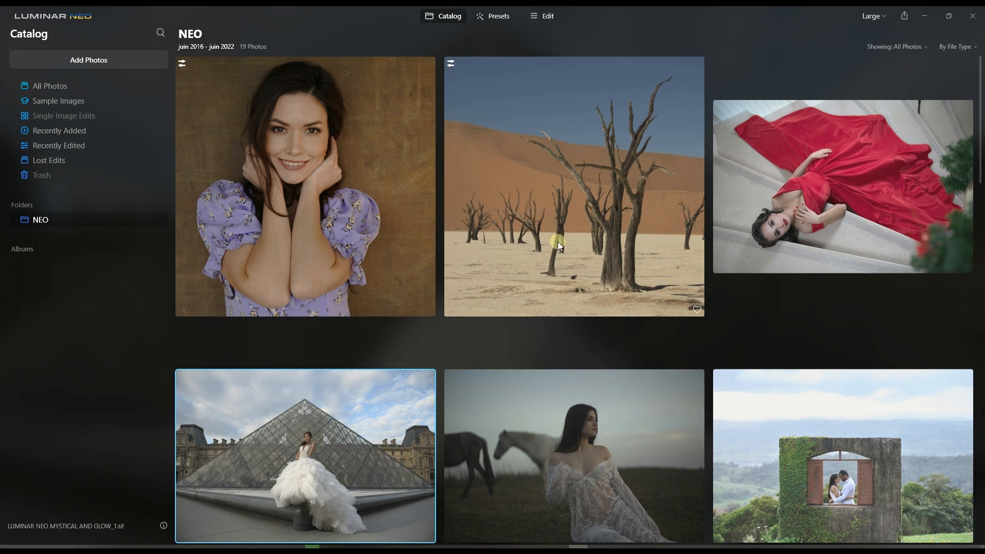
mouse_move(500, 504)
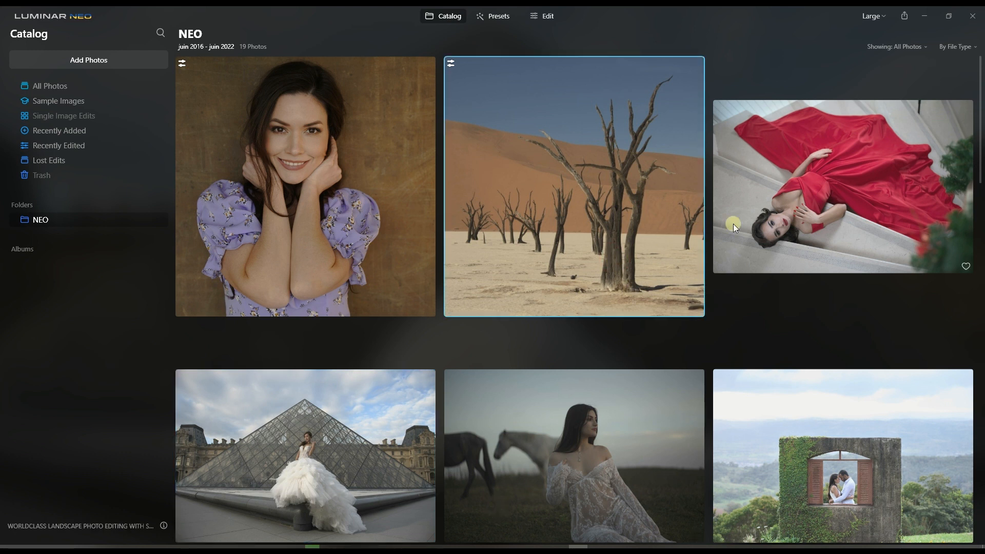
mouse_move(650, 304)
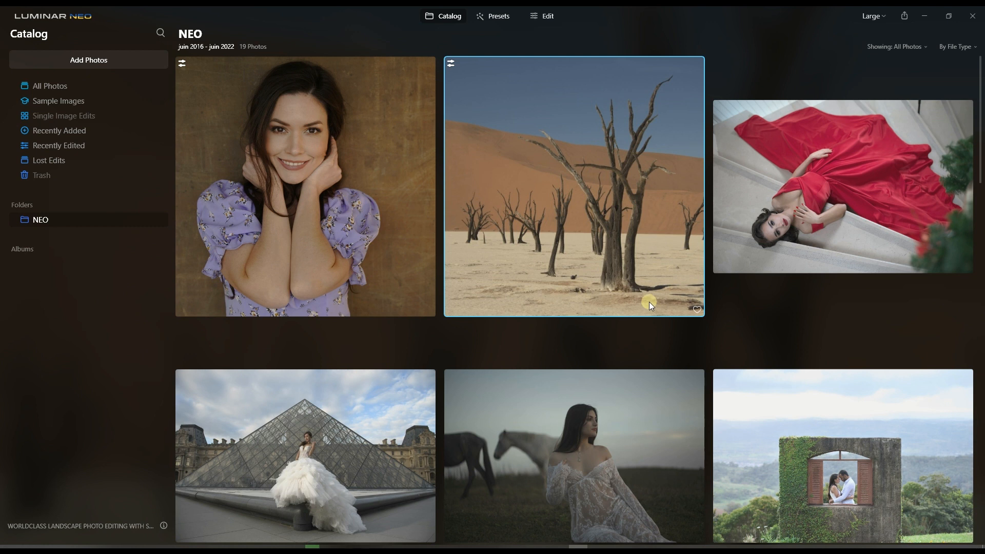
mouse_move(427, 82)
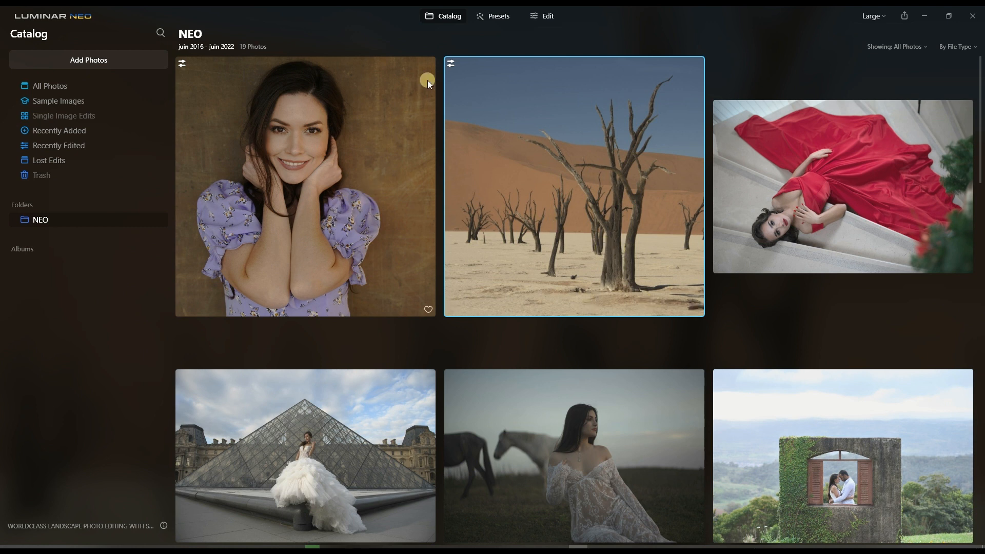
scroll(down, 3)
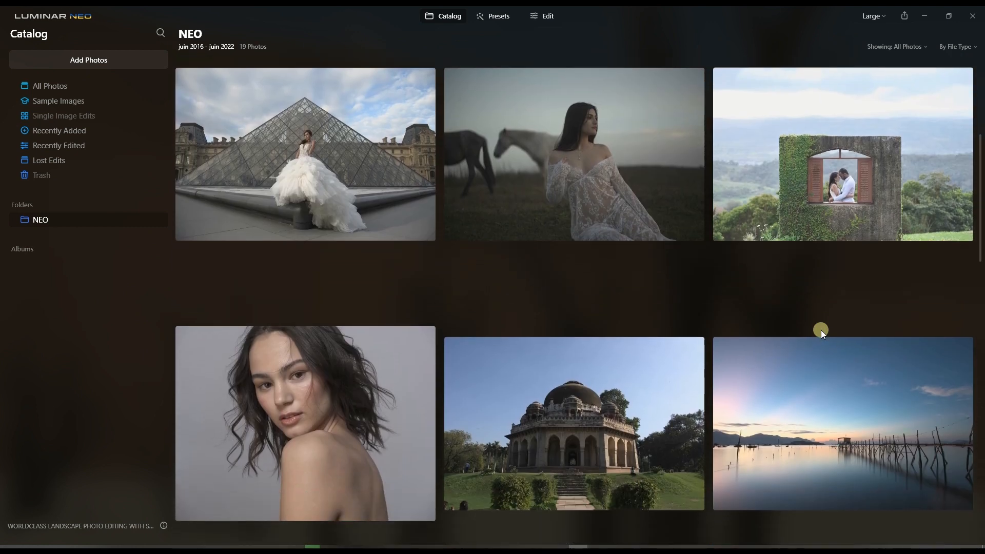
scroll(up, 3)
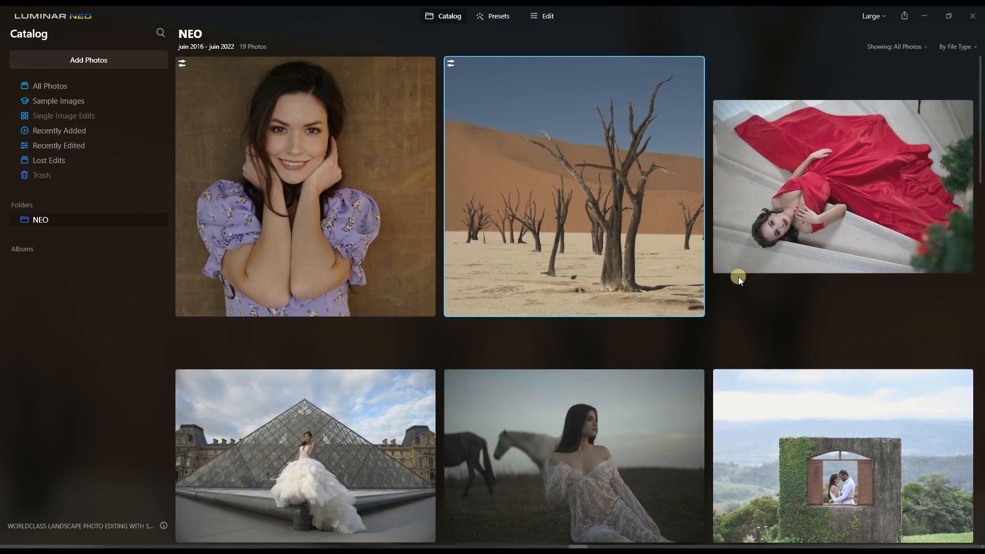
mouse_move(696, 346)
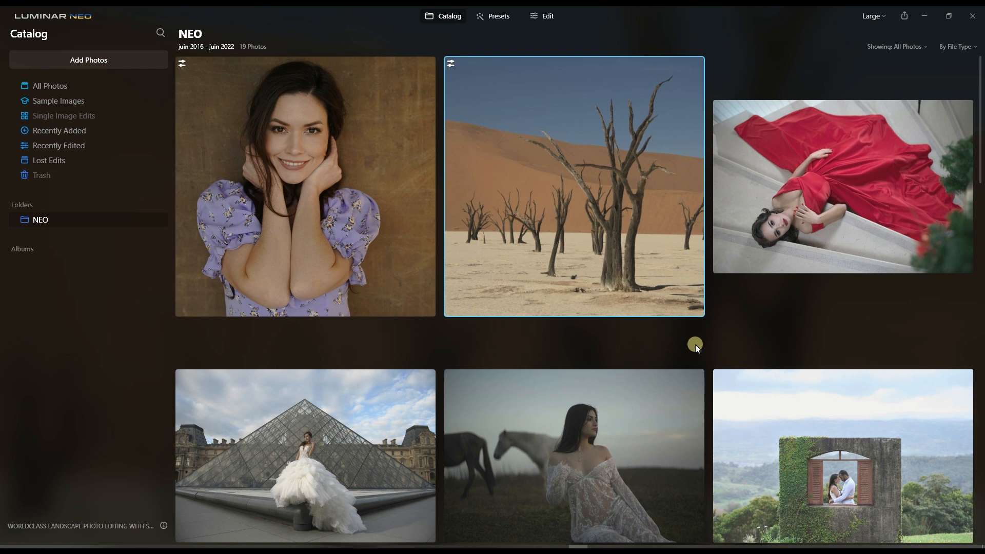
mouse_move(606, 331)
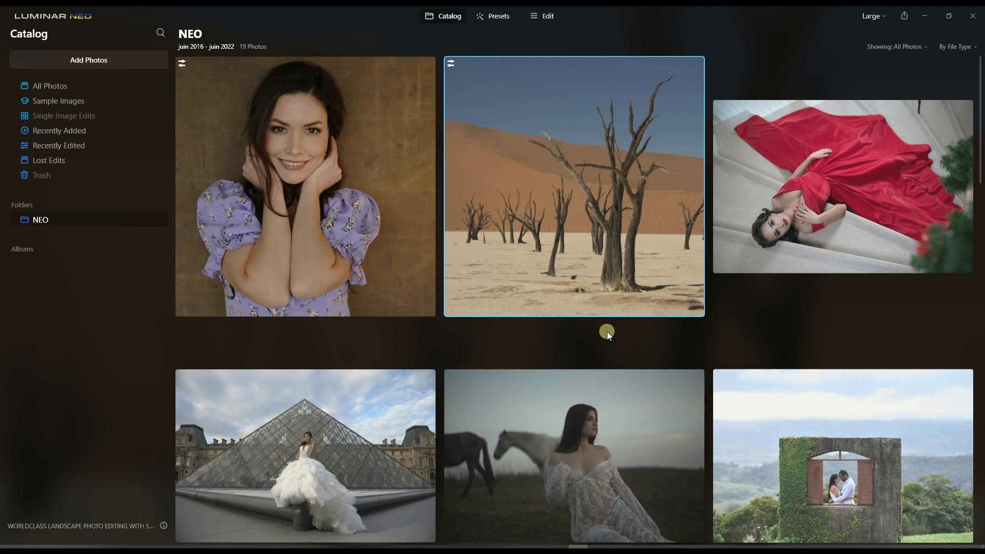
mouse_move(594, 235)
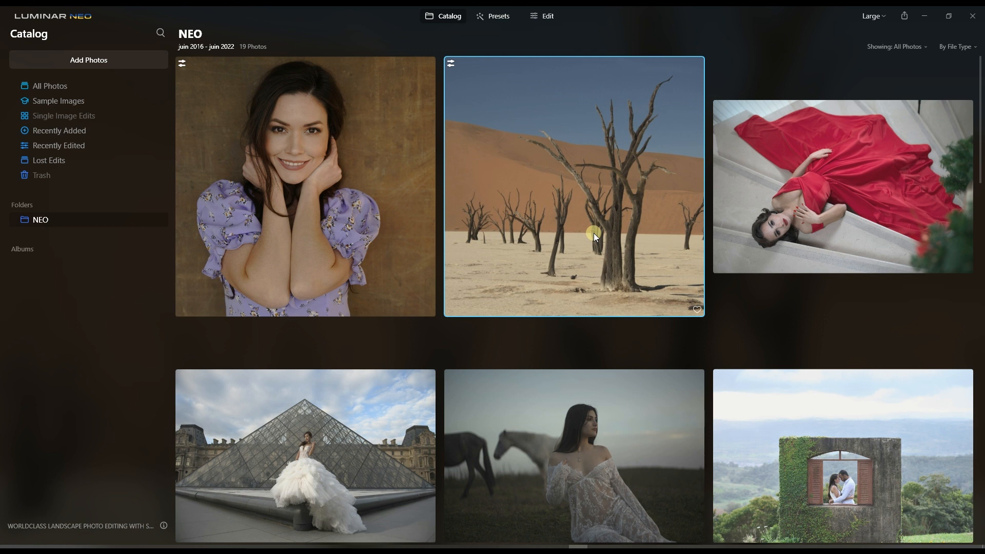
scroll(down, 3)
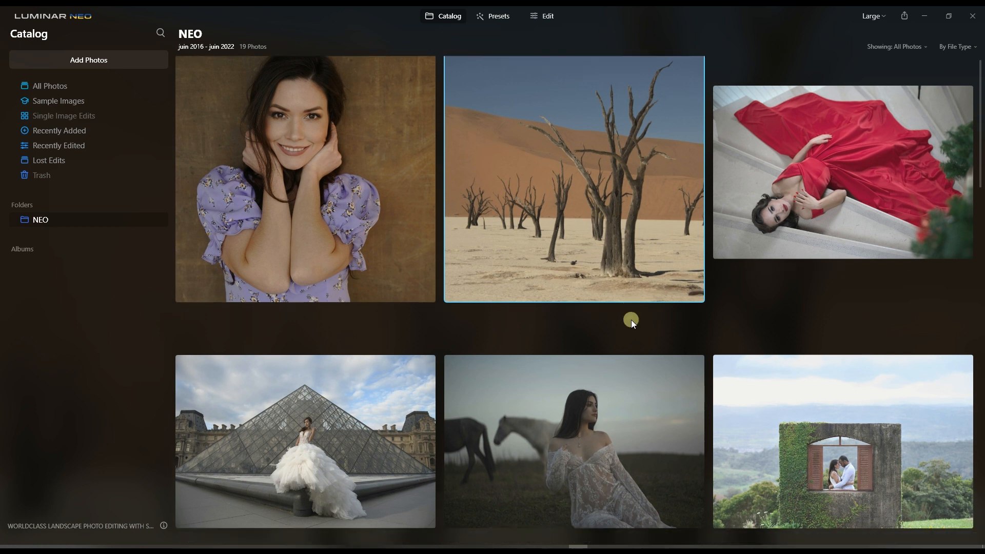
scroll(down, 3)
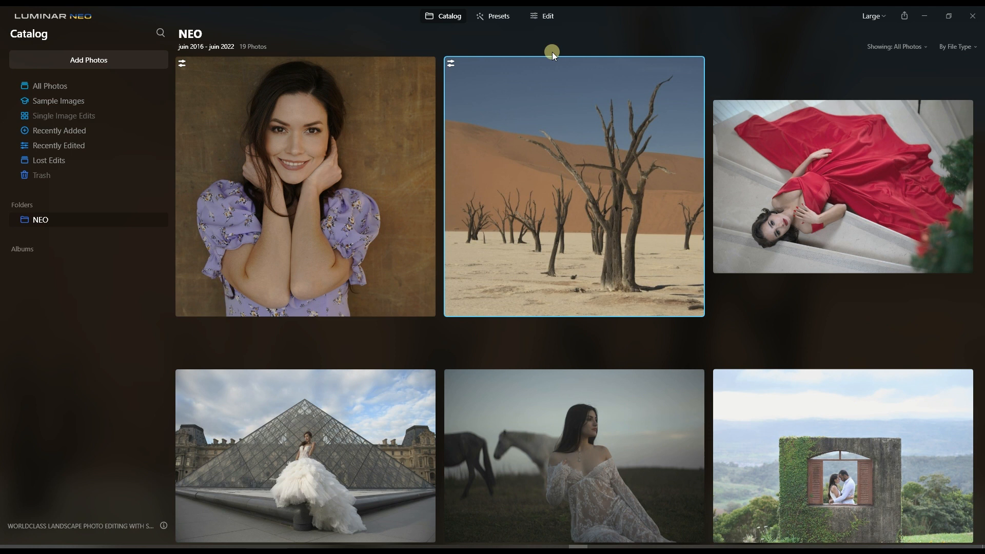
mouse_move(550, 33)
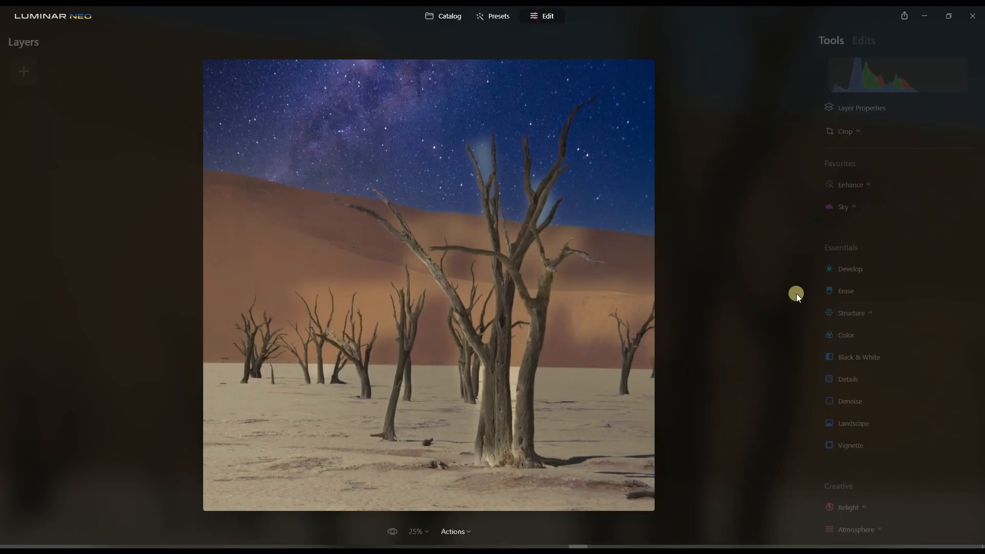
mouse_move(579, 267)
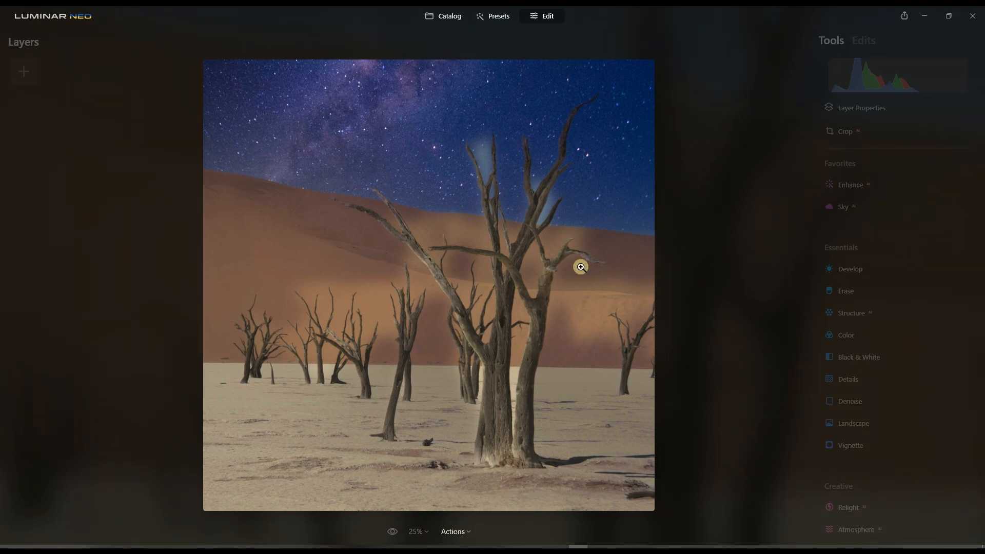
mouse_move(760, 403)
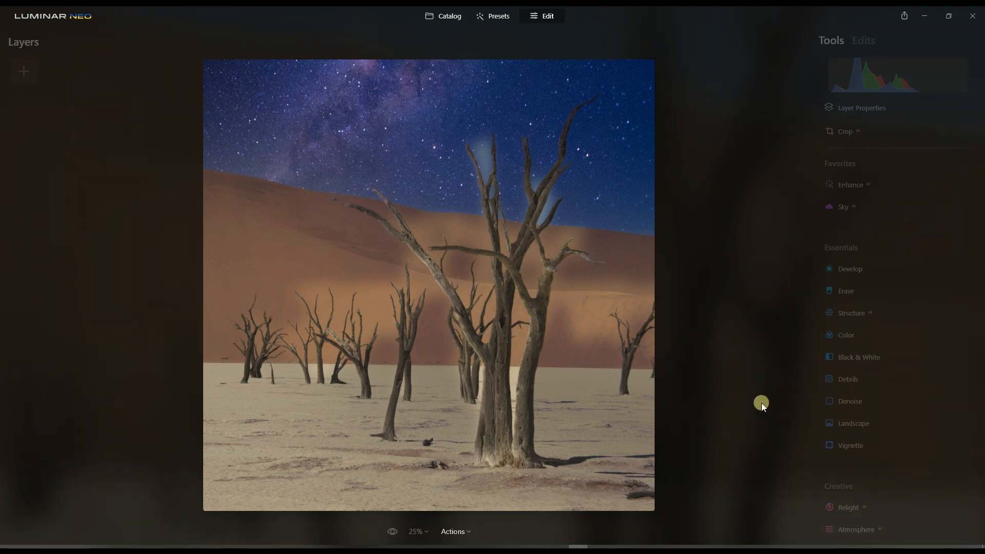
mouse_move(441, 24)
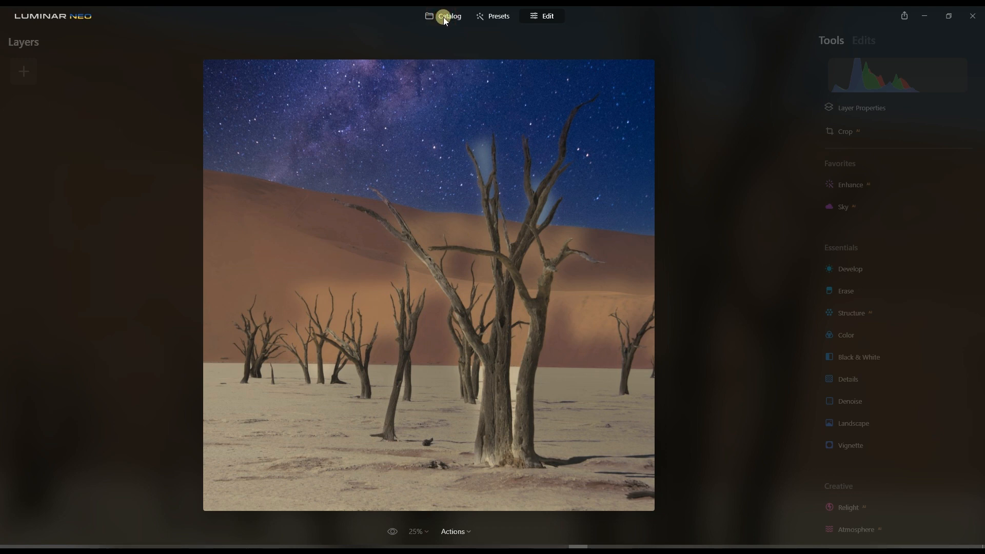
Return to the Catalog and scroll the NEO folder's photo grid
click(449, 15)
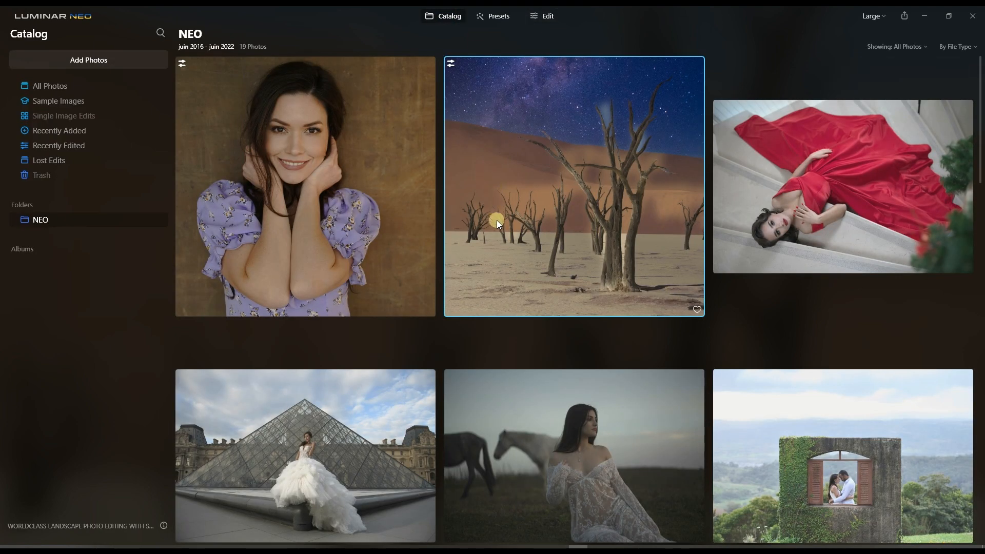
scroll(down, 3)
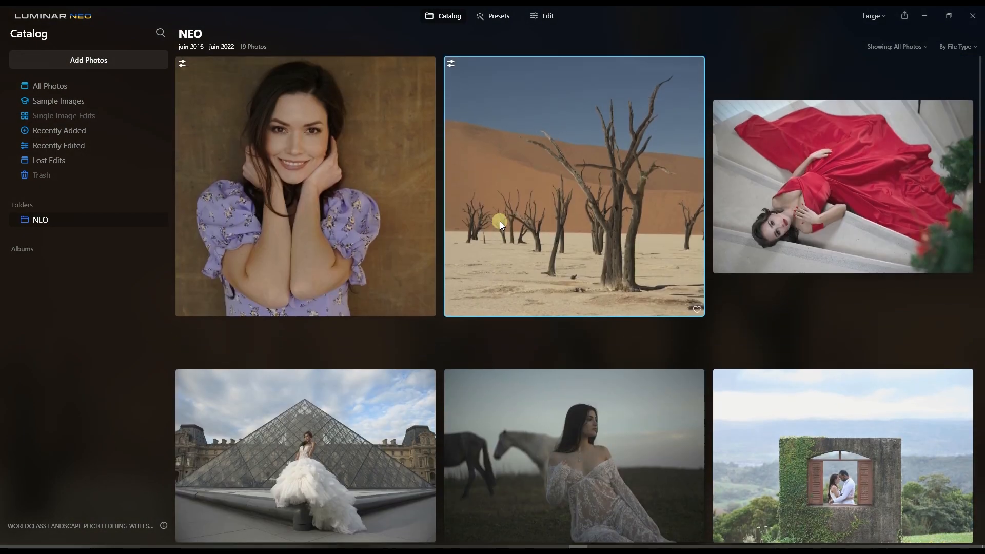
scroll(down, 3)
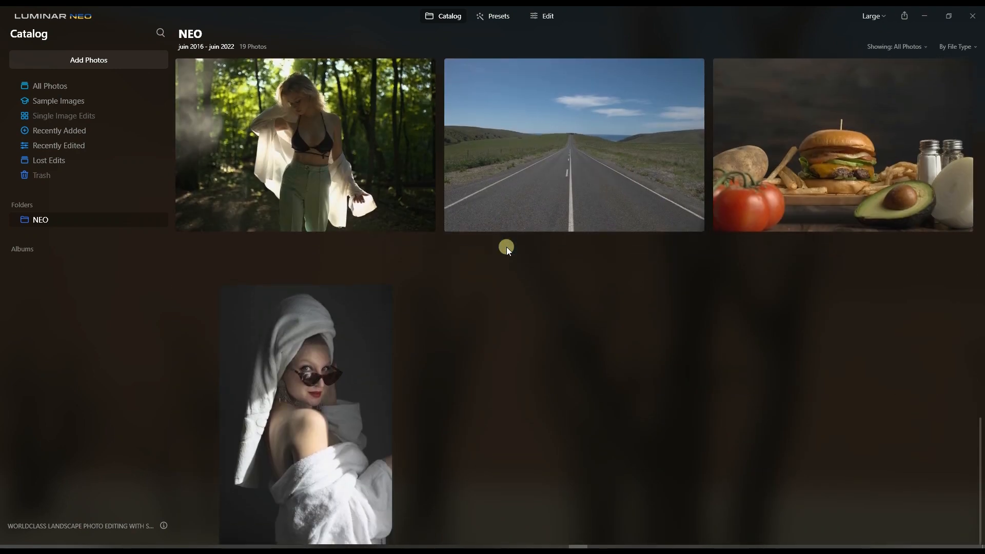
scroll(down, 3)
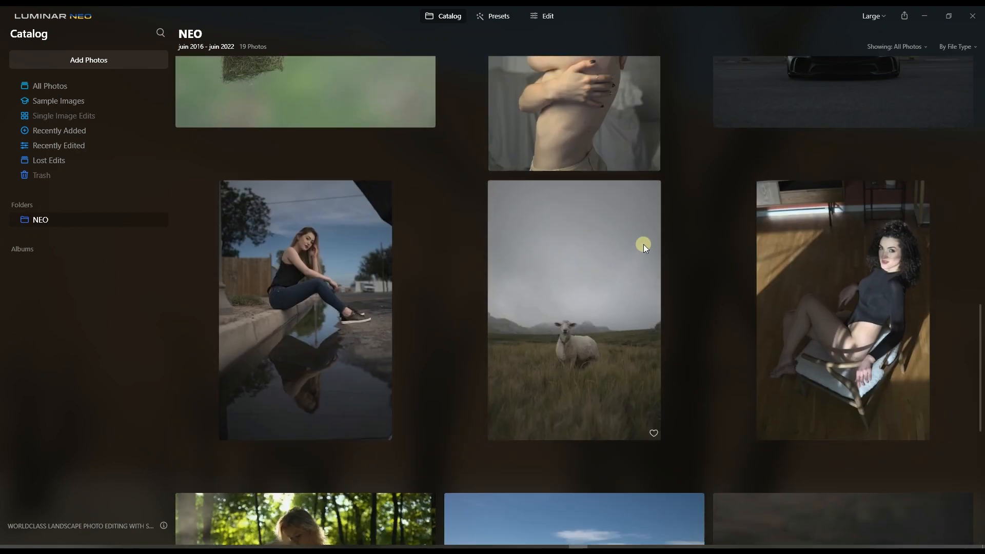
scroll(up, 3)
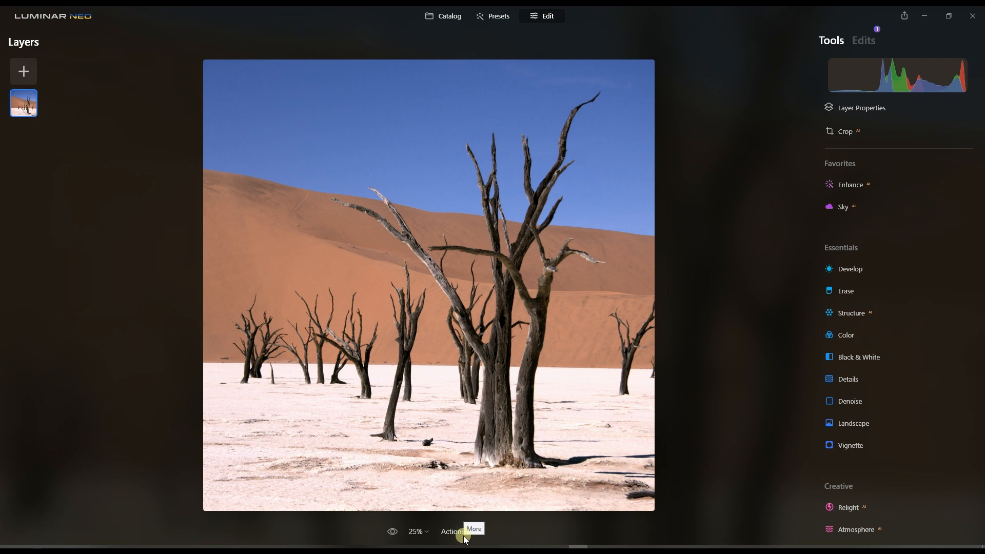
mouse_move(517, 355)
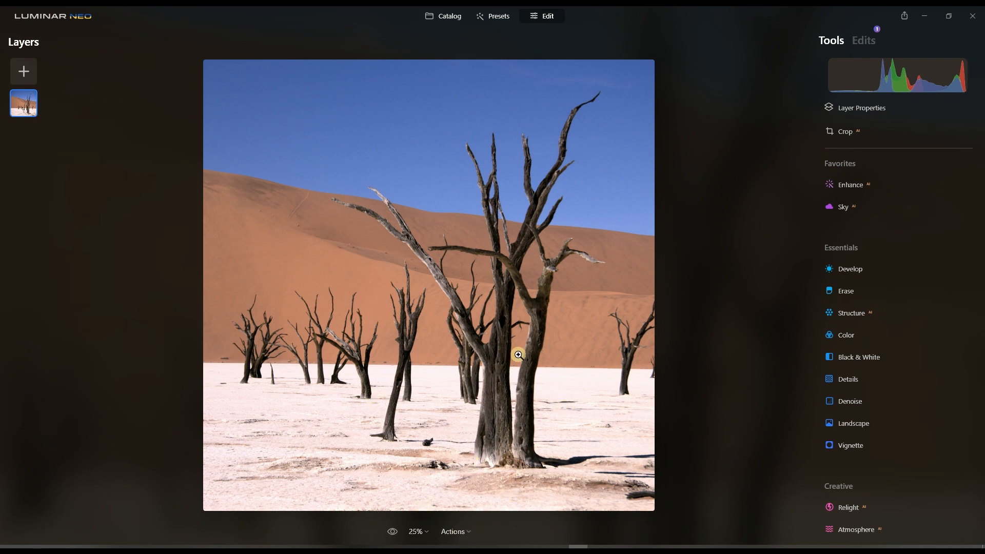
mouse_move(847, 207)
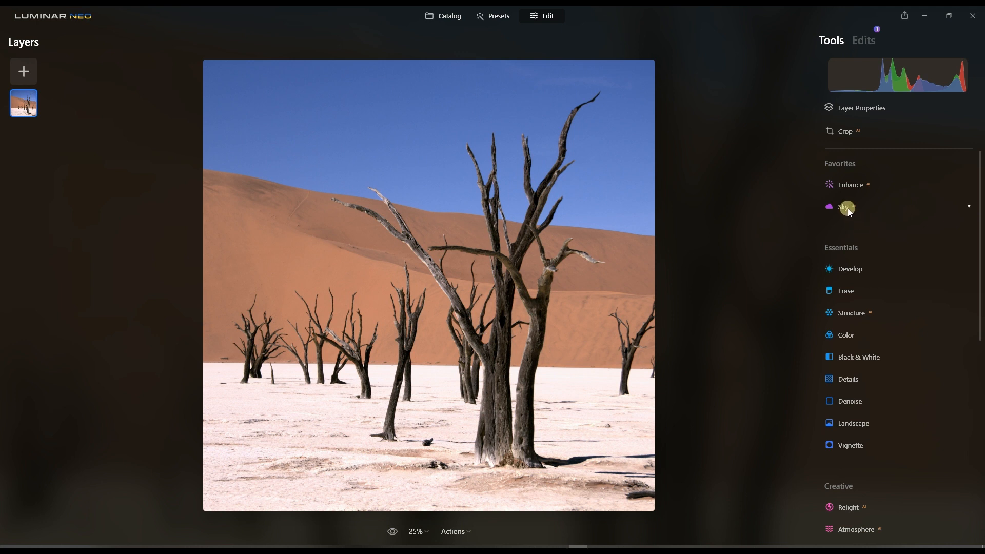
In the Sky tool, narrow the Sky Selection library to the Starry Night category
click(844, 206)
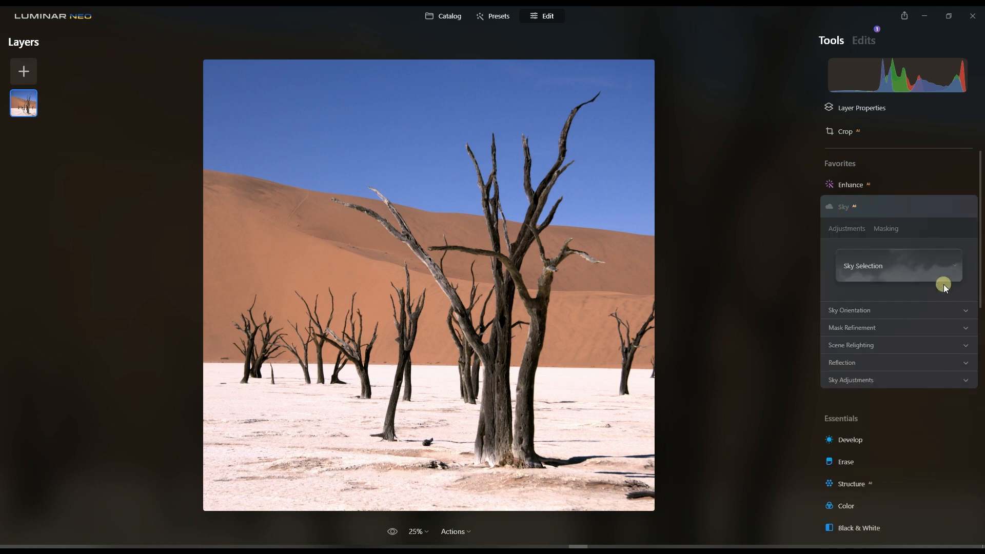
mouse_move(979, 278)
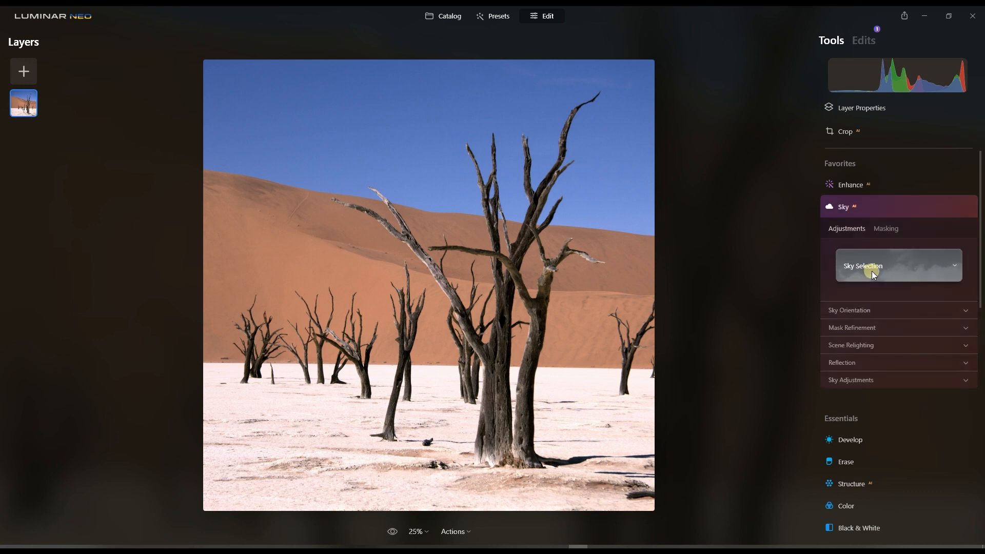
click(898, 265)
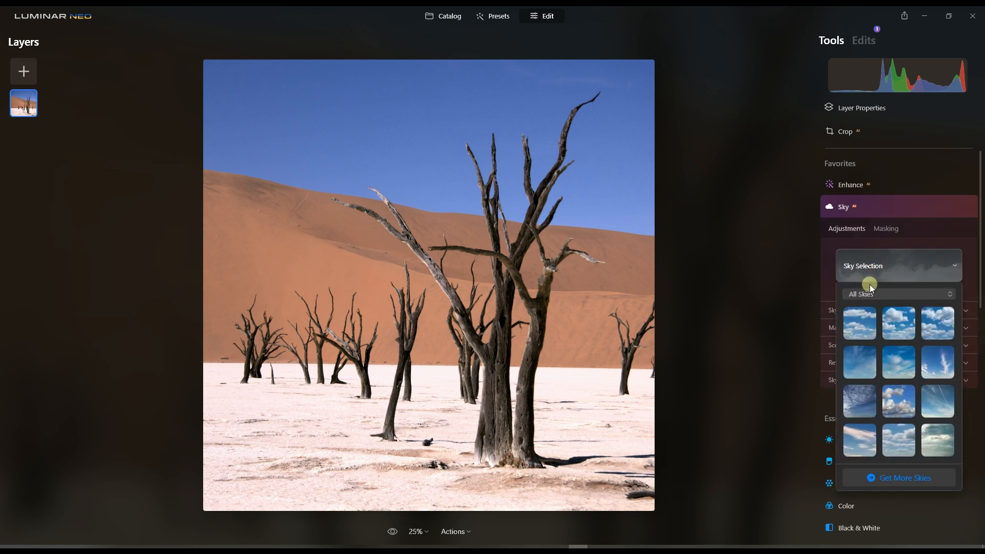
click(897, 294)
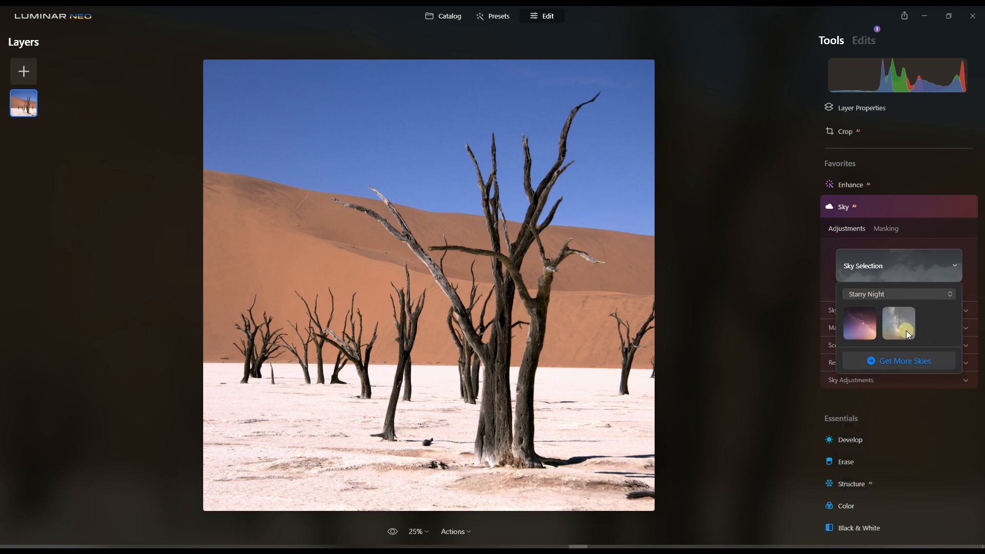
Apply the Starry Night 2 sky and compare it against the original blue sky
click(899, 323)
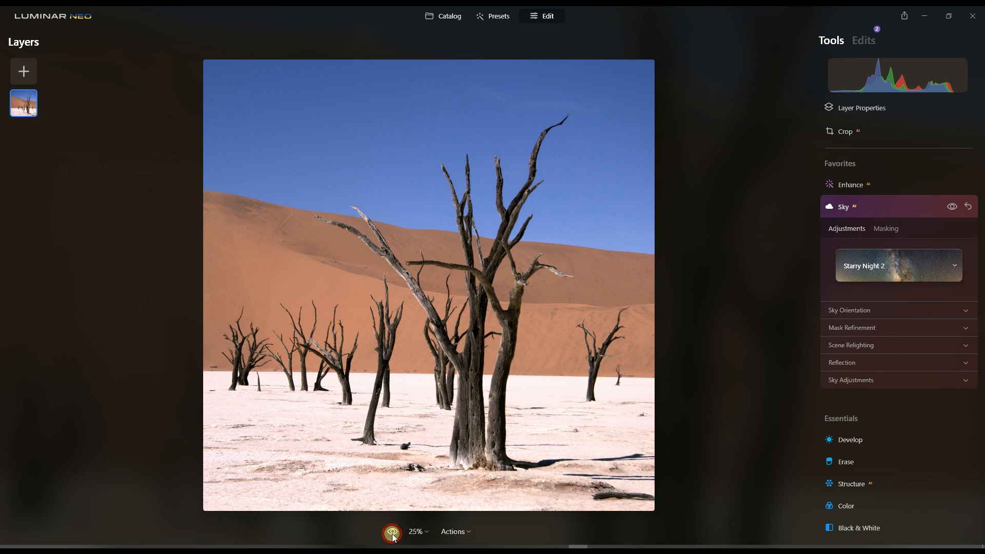
click(391, 536)
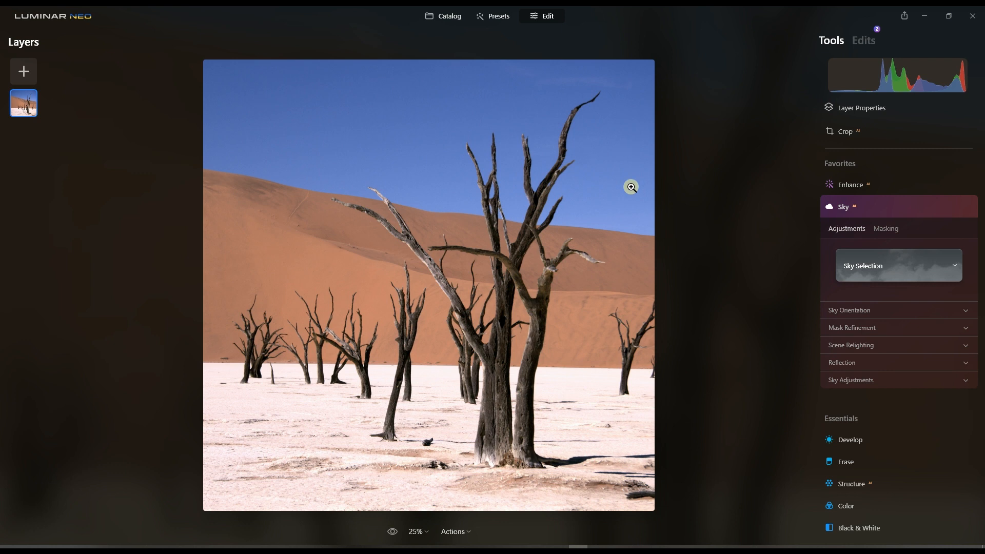
mouse_move(360, 192)
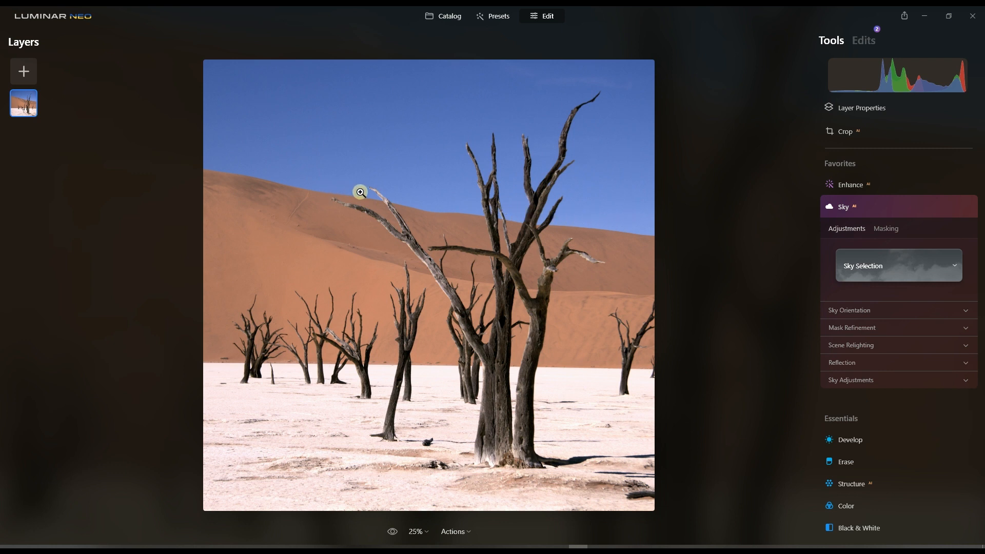
mouse_move(611, 84)
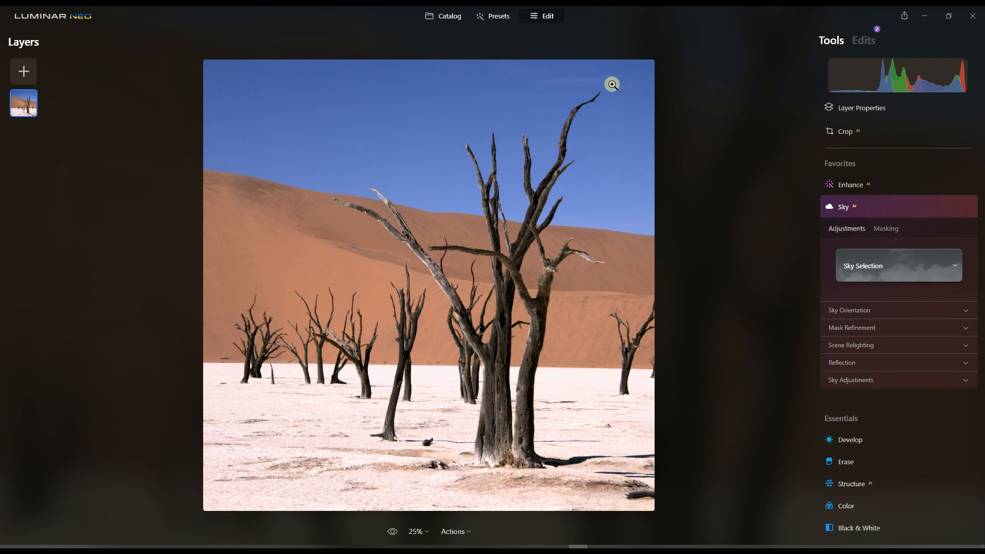
mouse_move(309, 264)
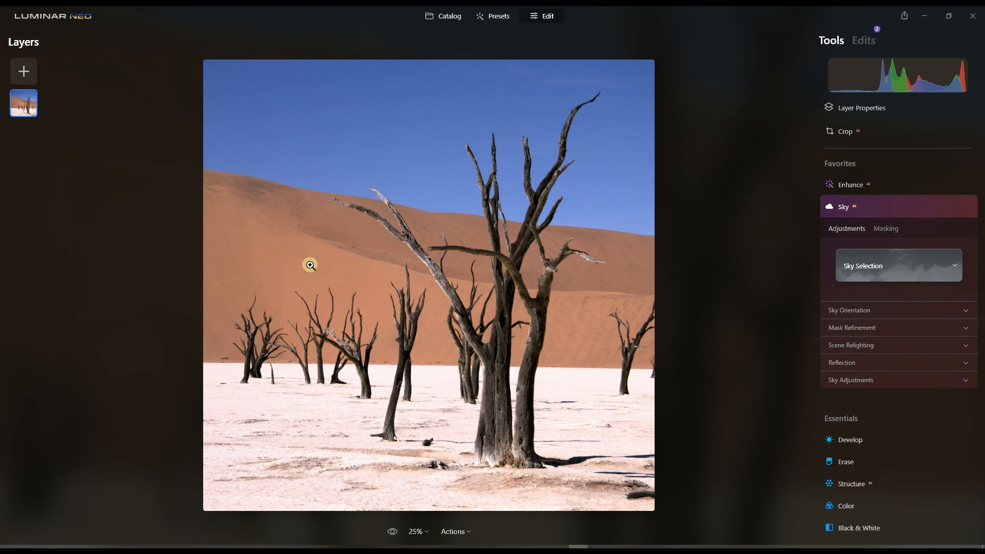
mouse_move(443, 319)
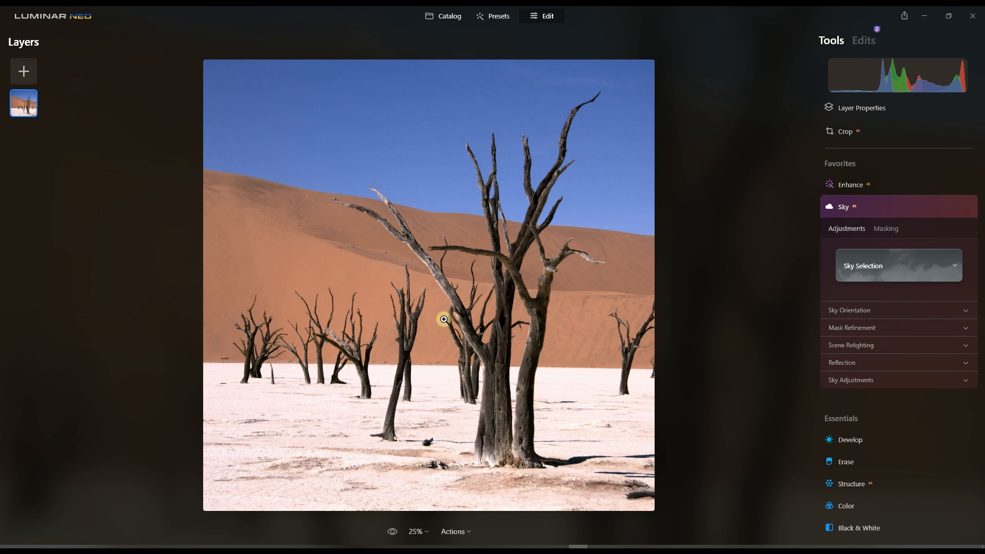
mouse_move(437, 394)
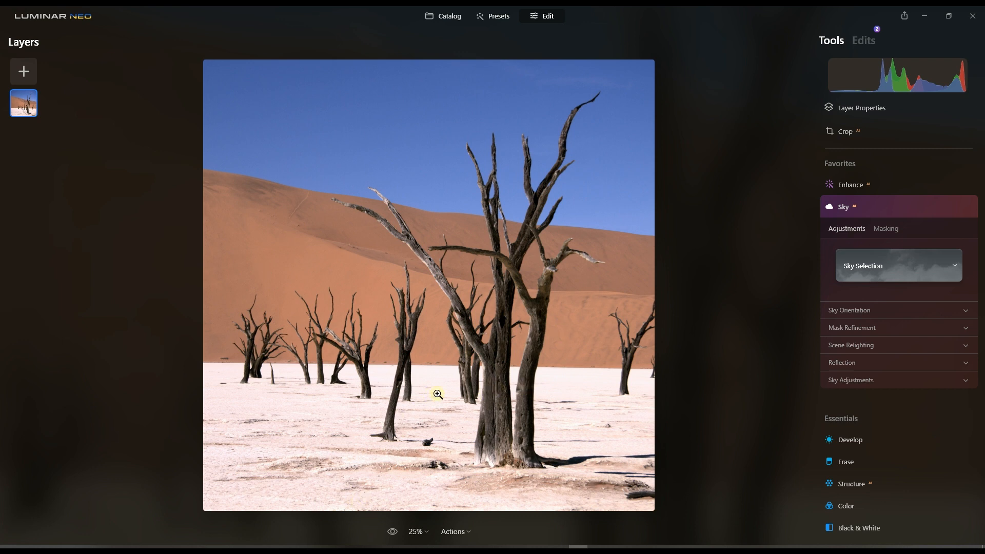
mouse_move(287, 430)
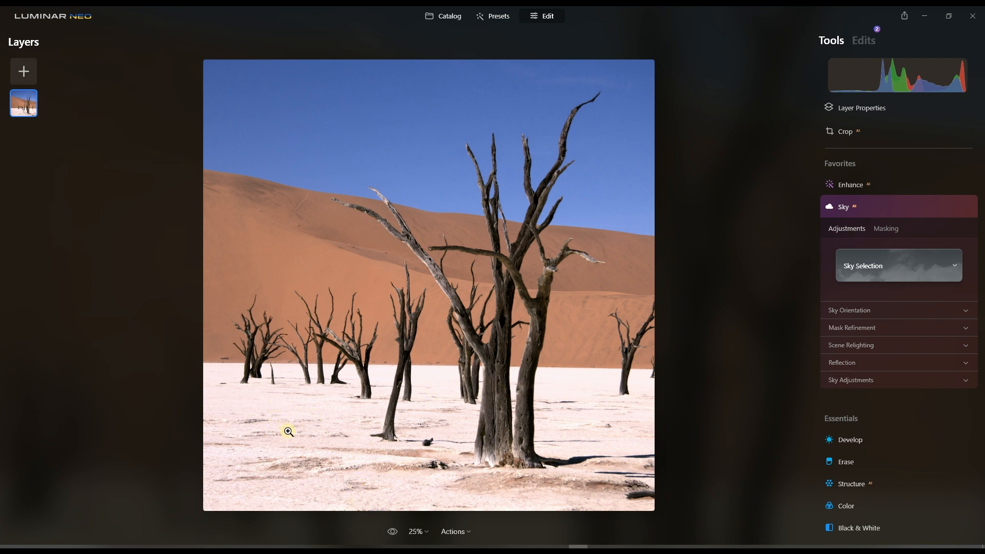
mouse_move(262, 248)
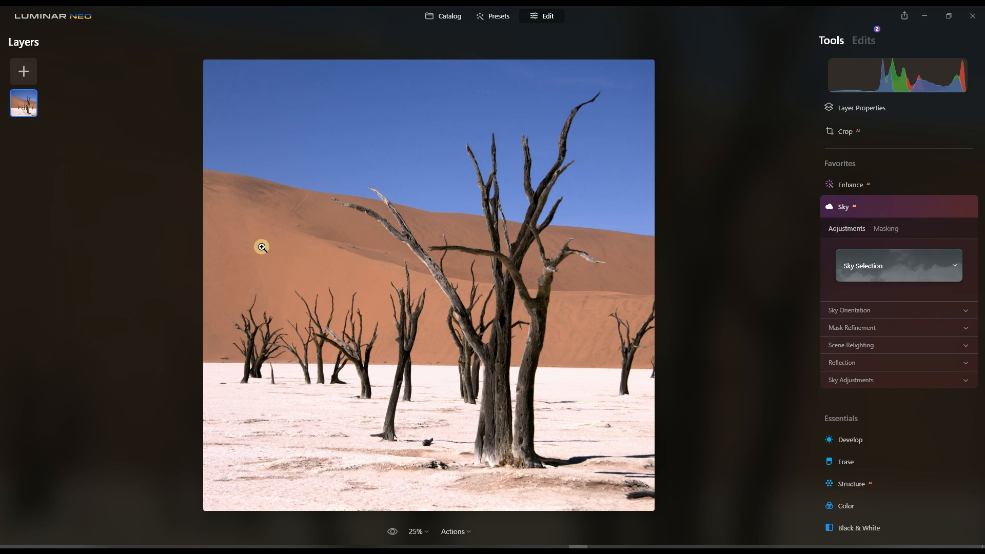
mouse_move(457, 368)
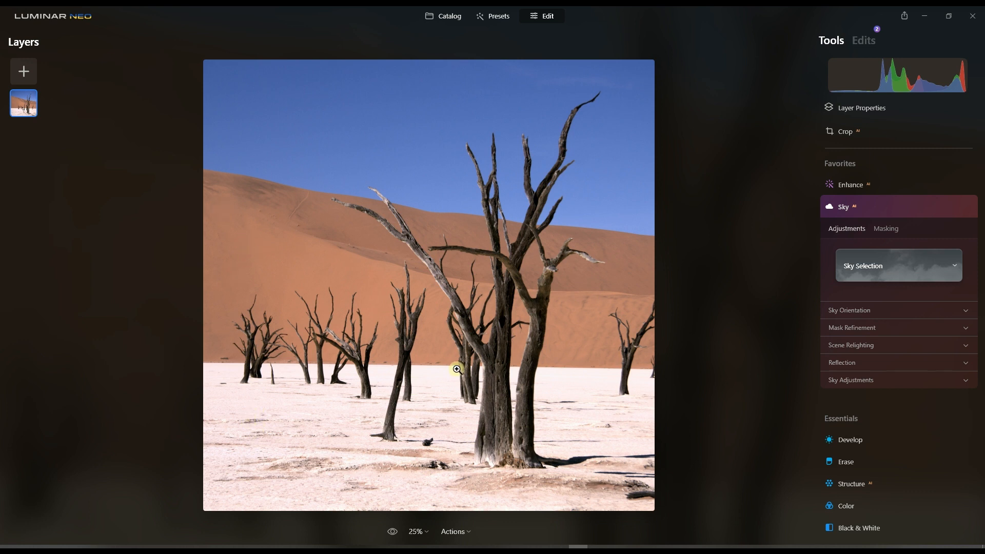
mouse_move(394, 110)
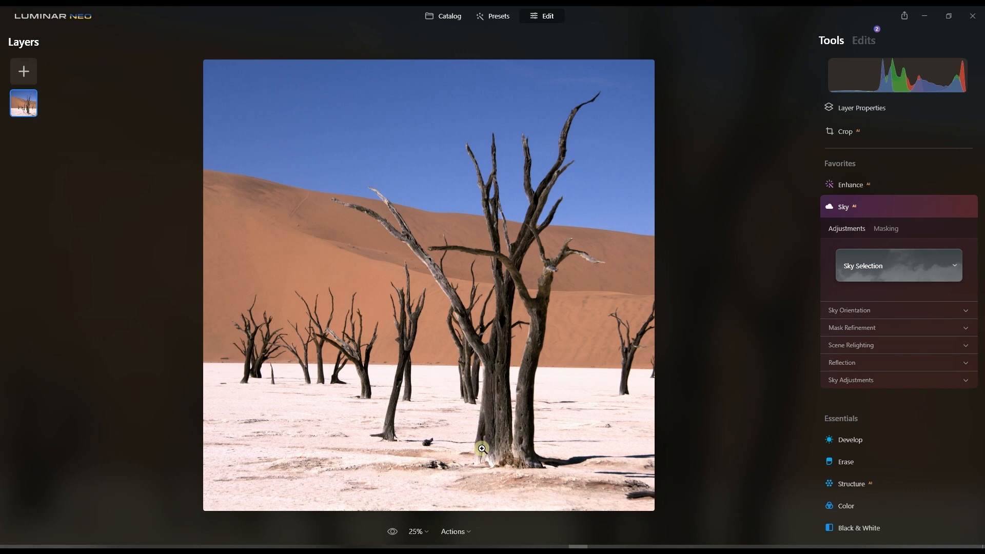
Apply the Starry Night 1 sky from the Sky Selection list and close the list
click(896, 265)
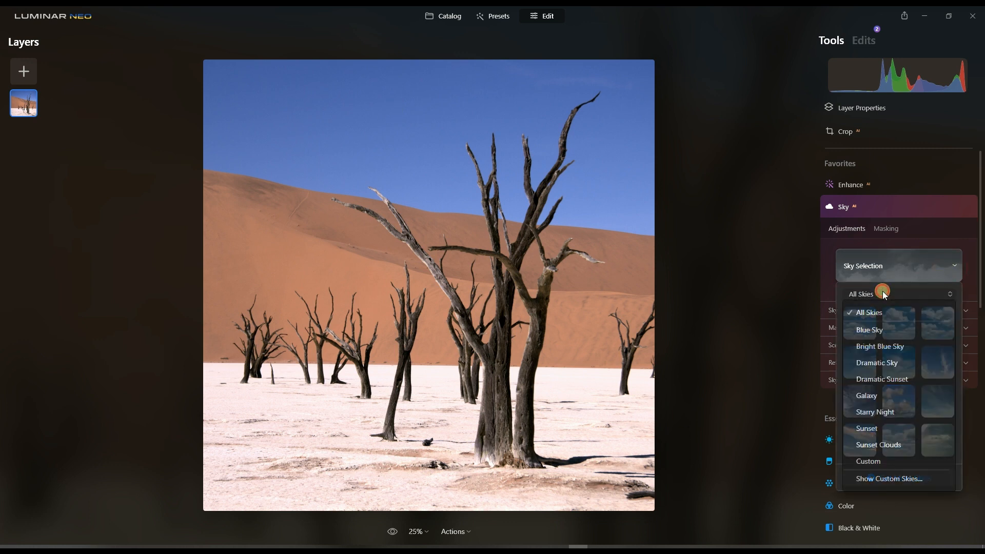
click(875, 412)
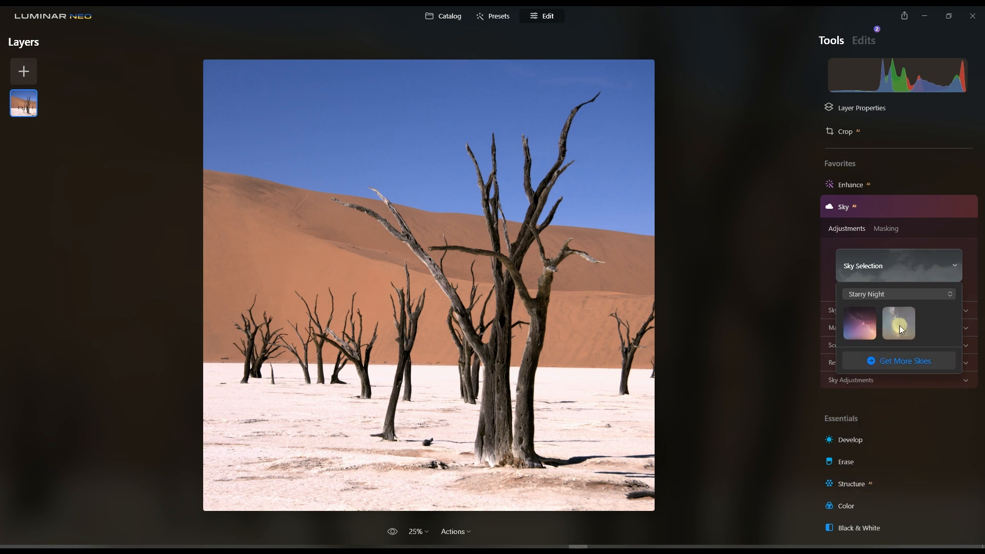
click(857, 323)
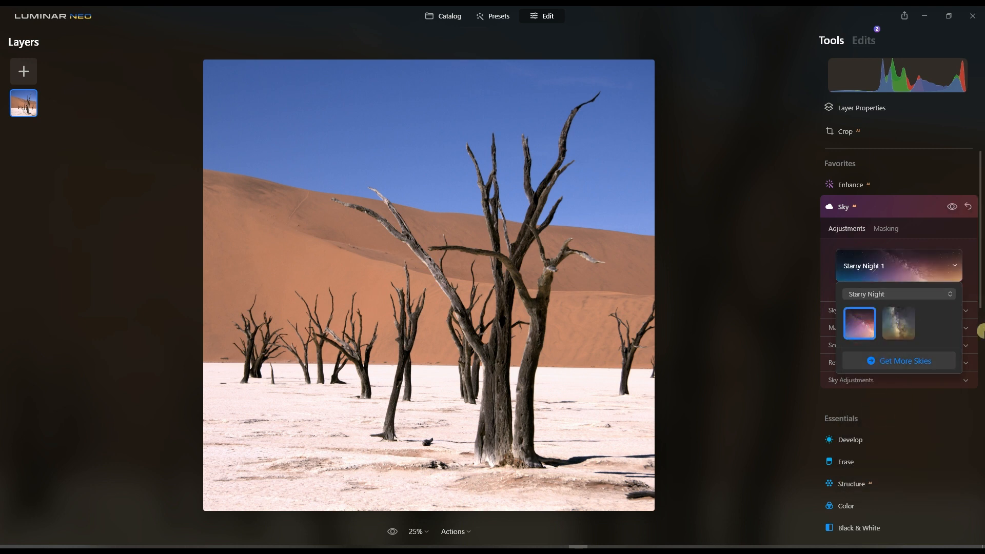
click(857, 324)
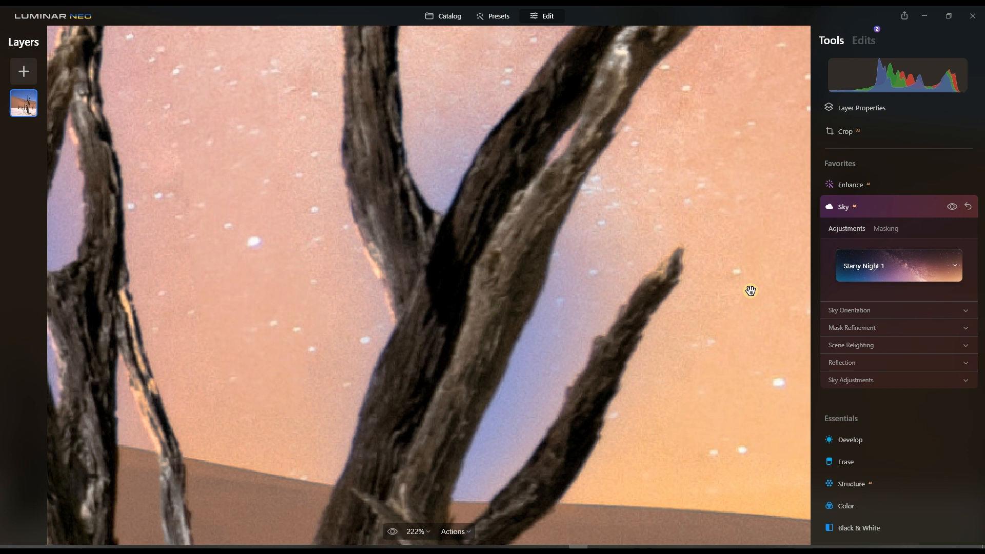
mouse_move(550, 389)
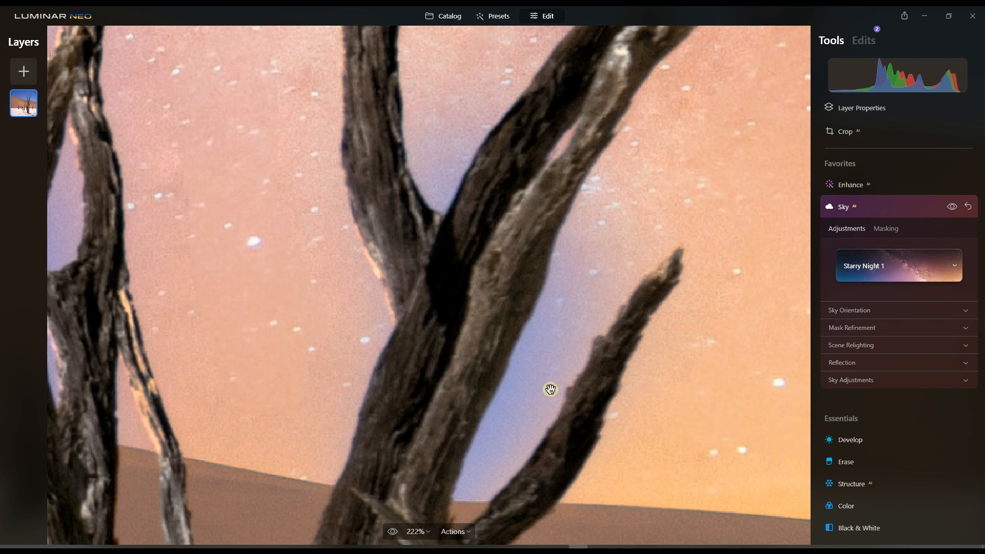
mouse_move(182, 342)
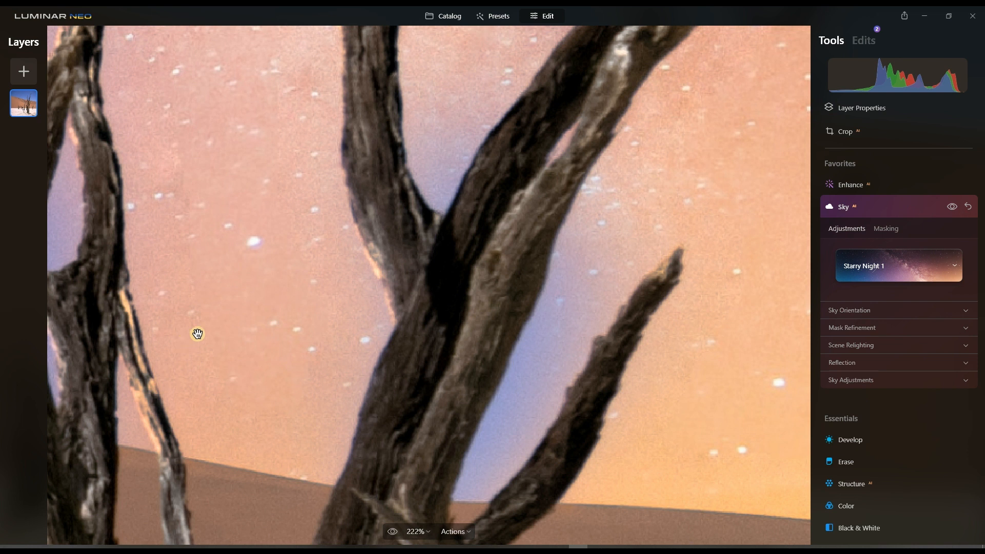
mouse_move(279, 402)
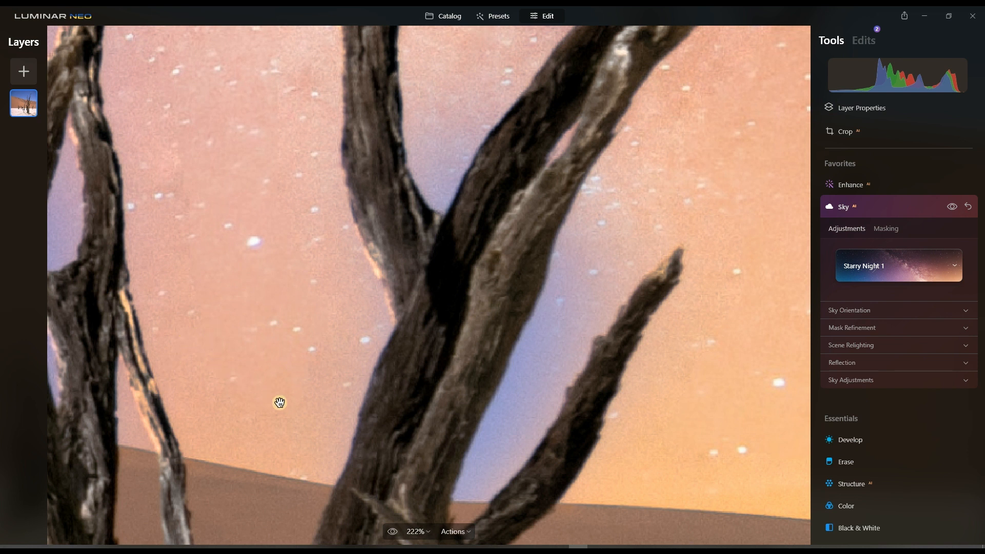
Start a brush mask on the sky effect with size 119 and softness 0
click(885, 228)
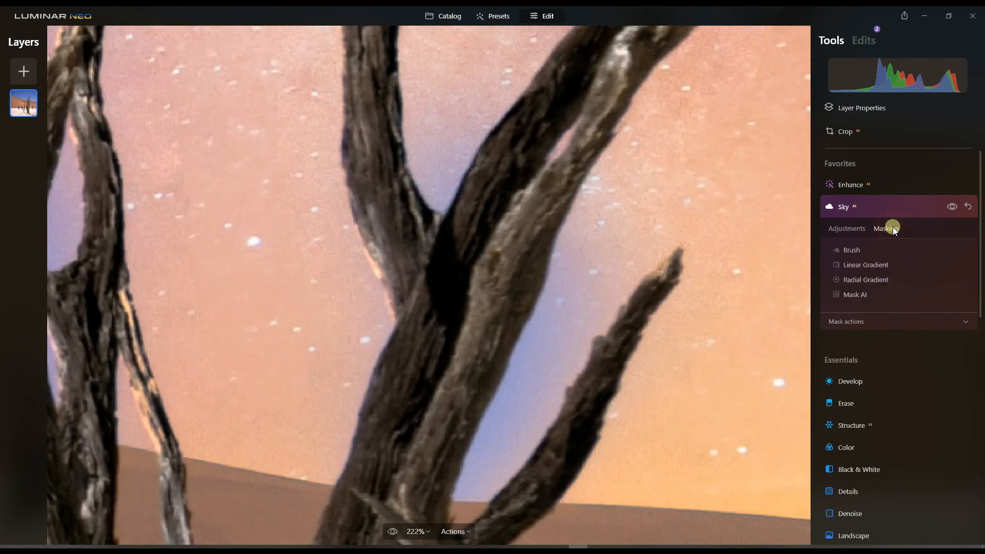
click(852, 250)
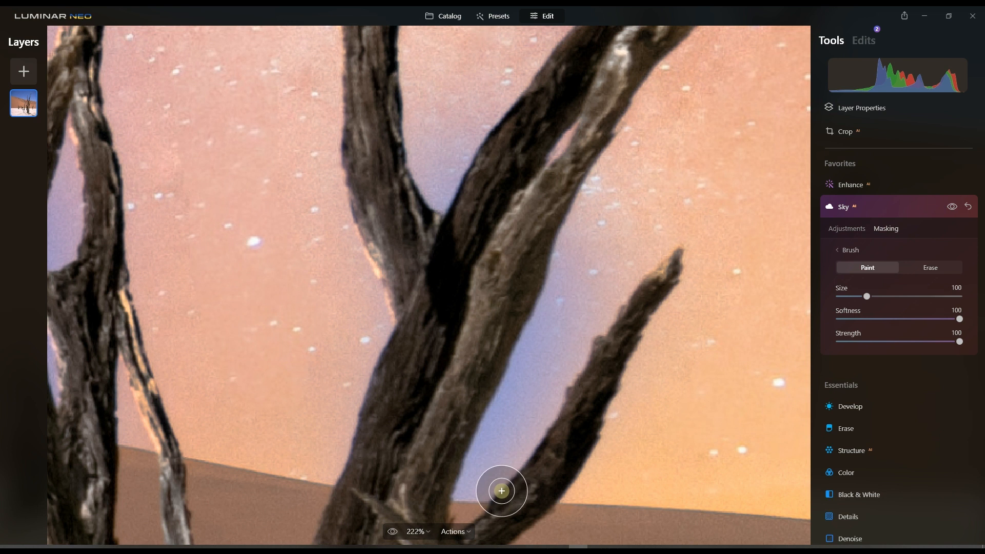
scroll(up, 3)
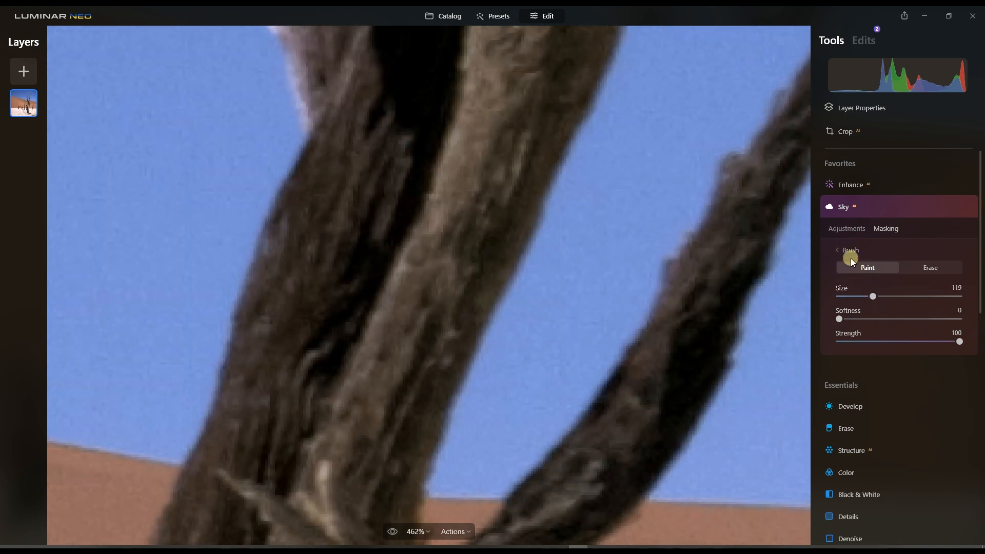
Exit the mask brush and return to the Sky tool's adjustment settings
click(837, 249)
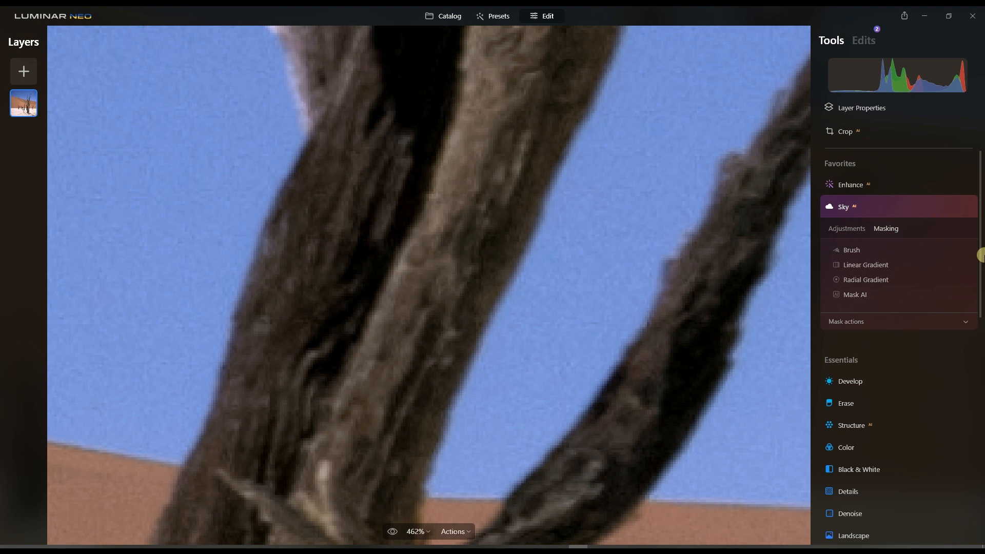
mouse_move(906, 264)
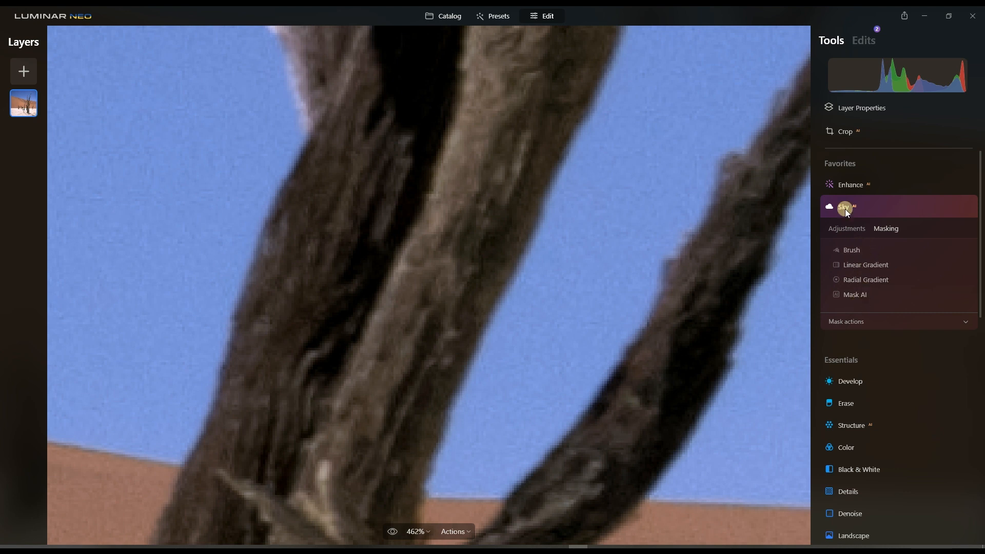
mouse_move(844, 217)
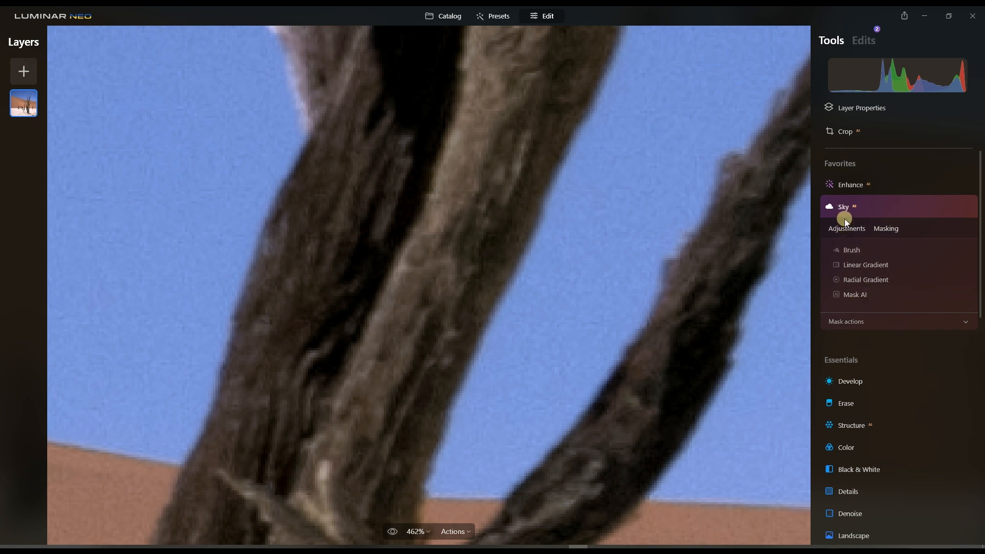
click(885, 227)
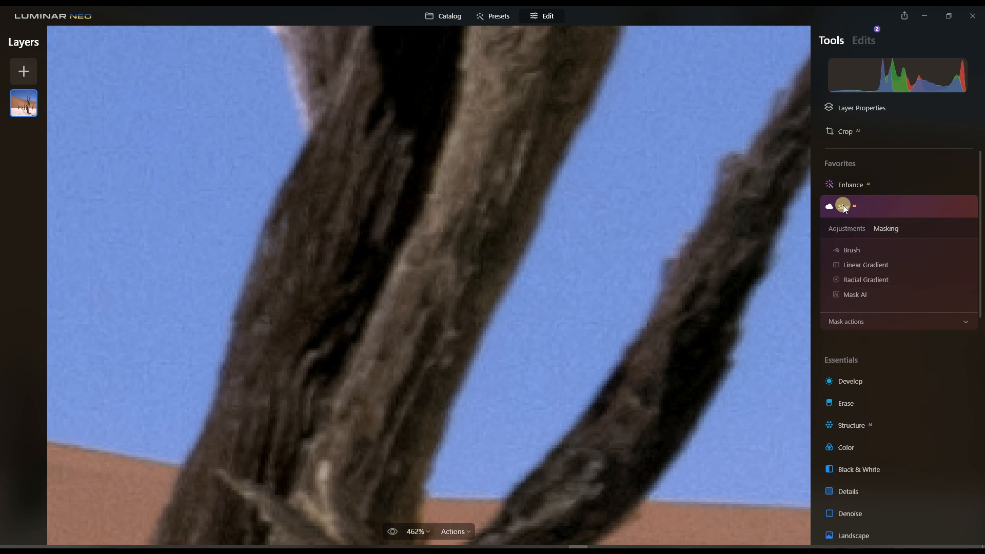
click(846, 228)
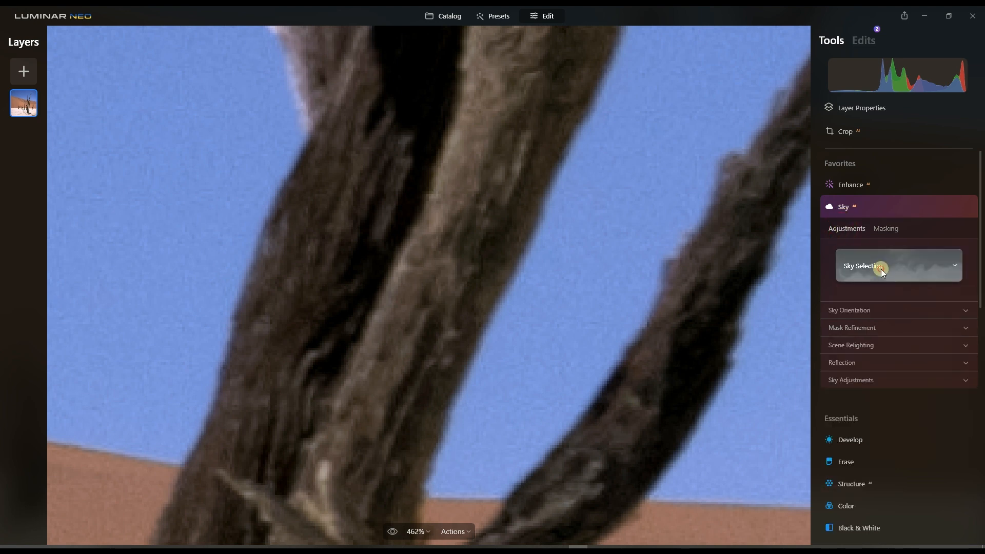
Apply the Galaxy 1 Milky Way sky from the Galaxy category
click(898, 265)
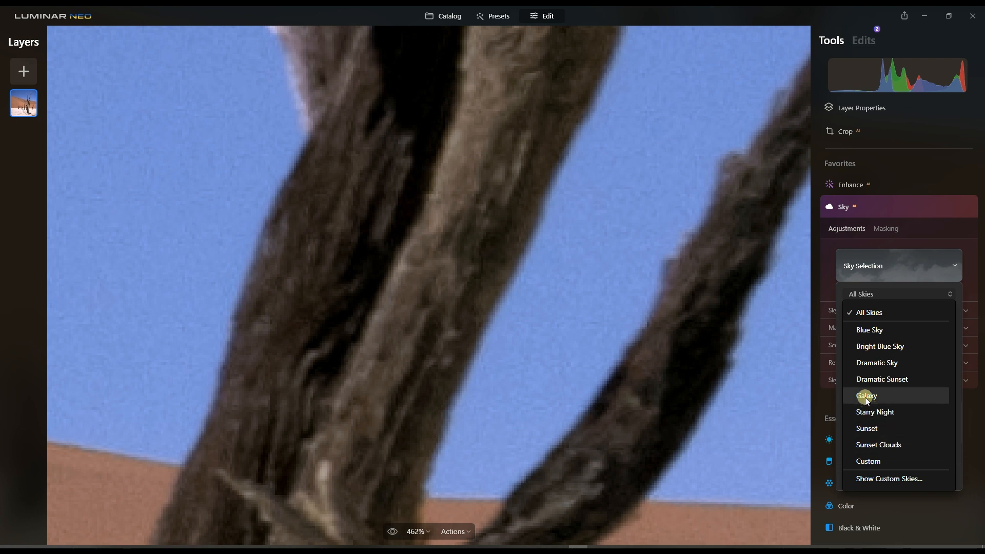
click(867, 395)
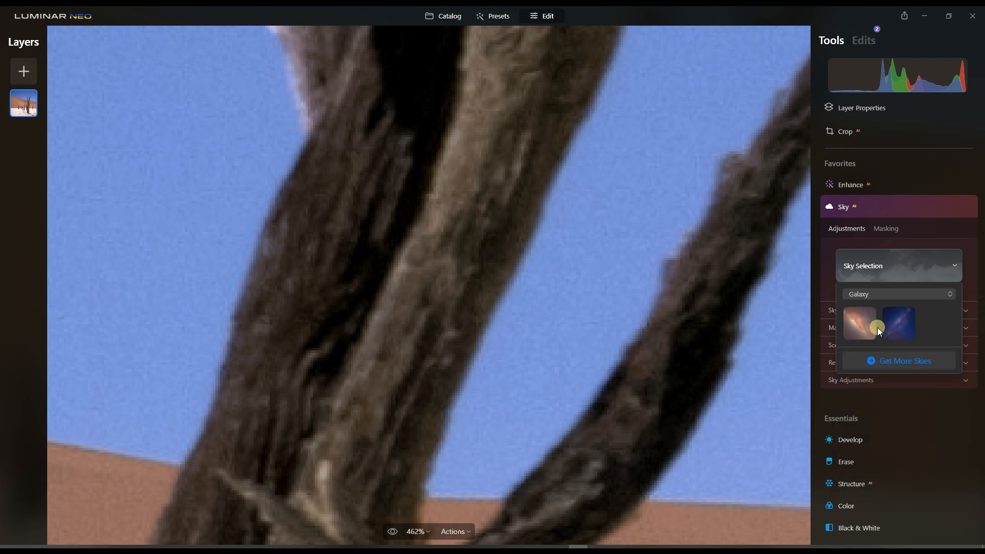
click(860, 323)
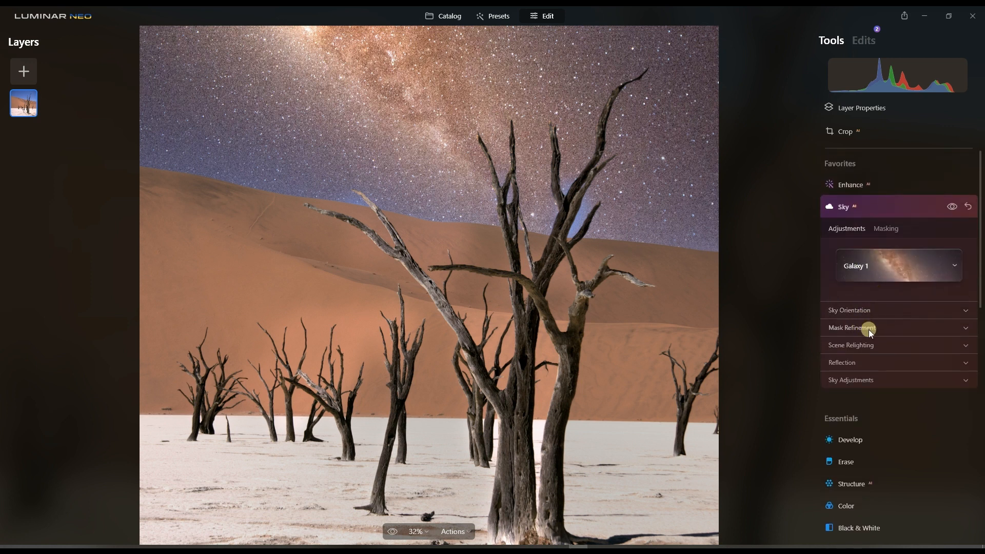
Reveal mask refinement and sky orientation settings, then reapply Galaxy 1
click(852, 328)
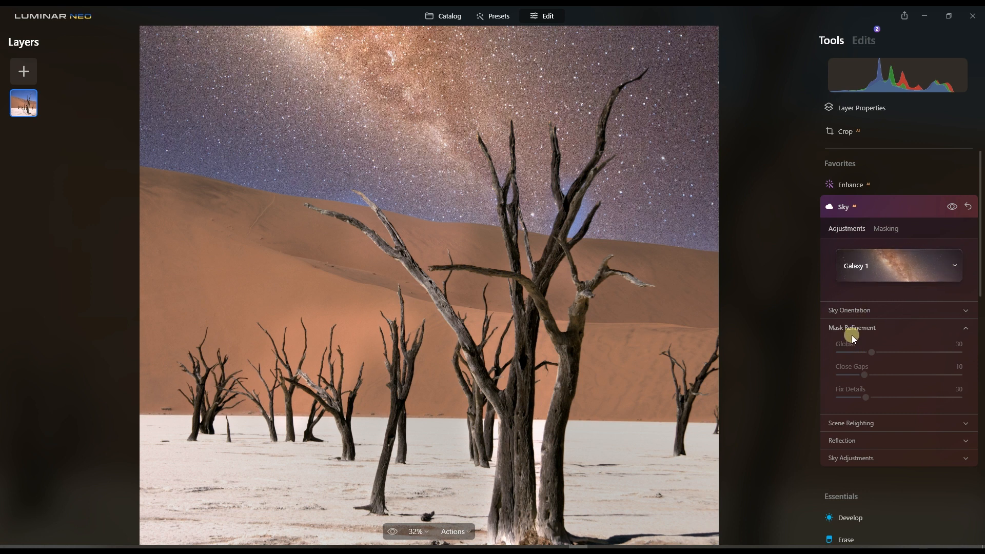
mouse_move(527, 514)
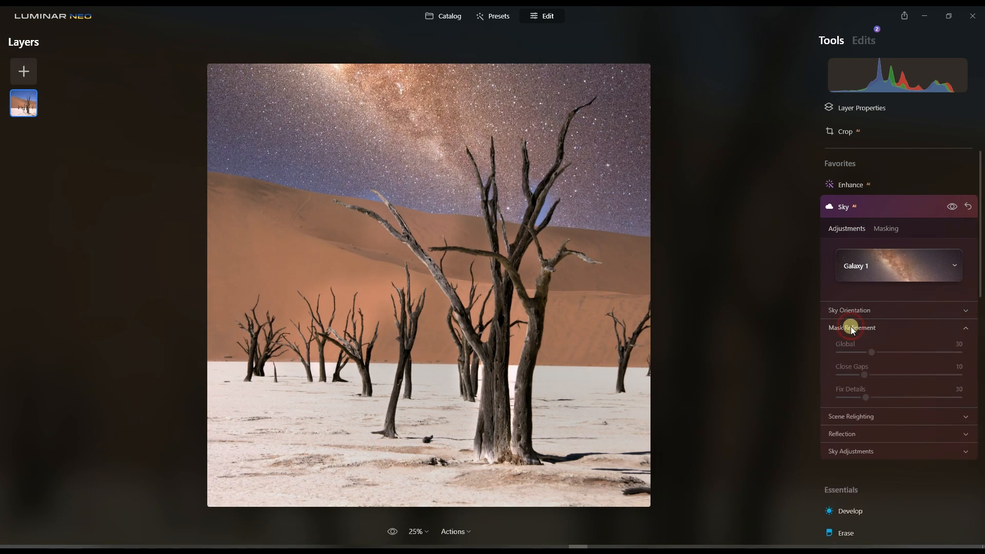
click(850, 310)
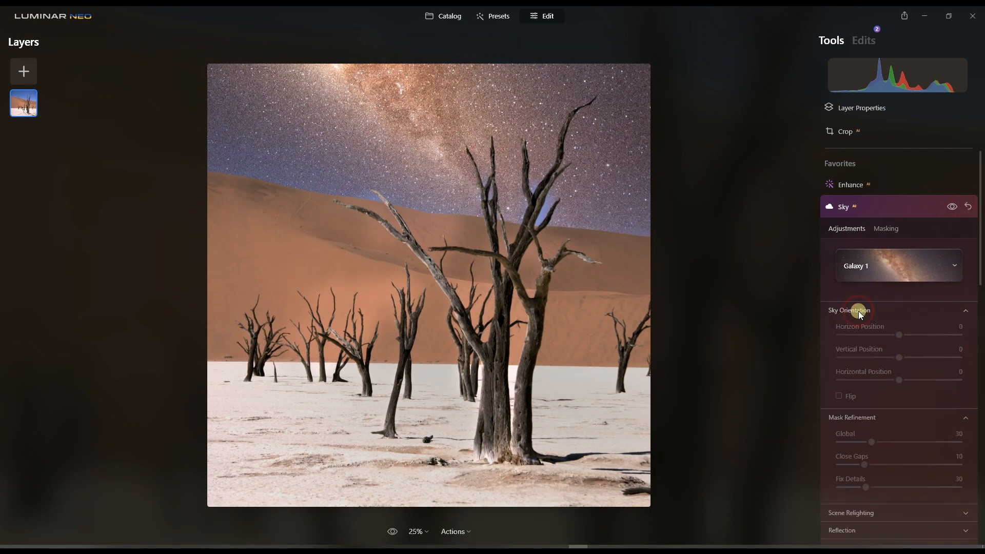
click(967, 207)
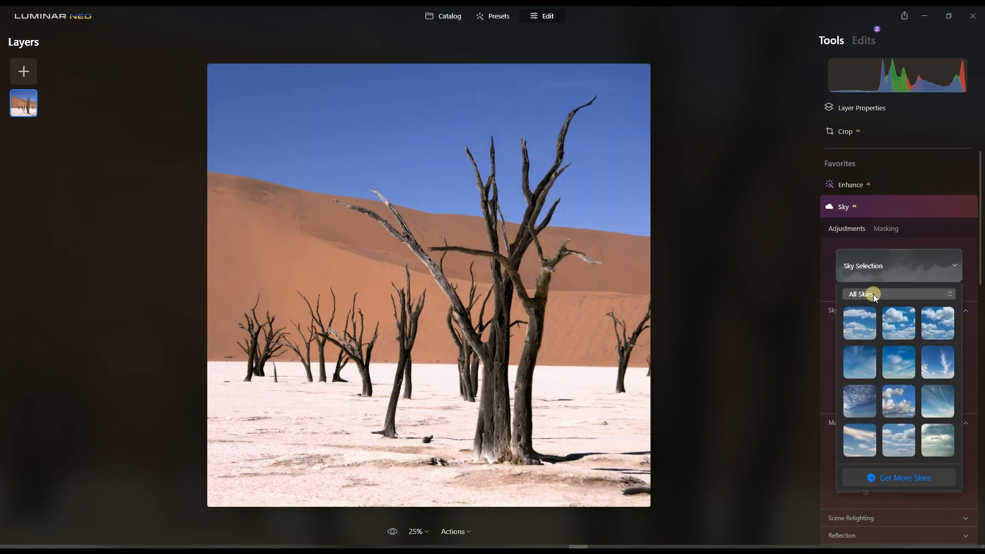
click(897, 293)
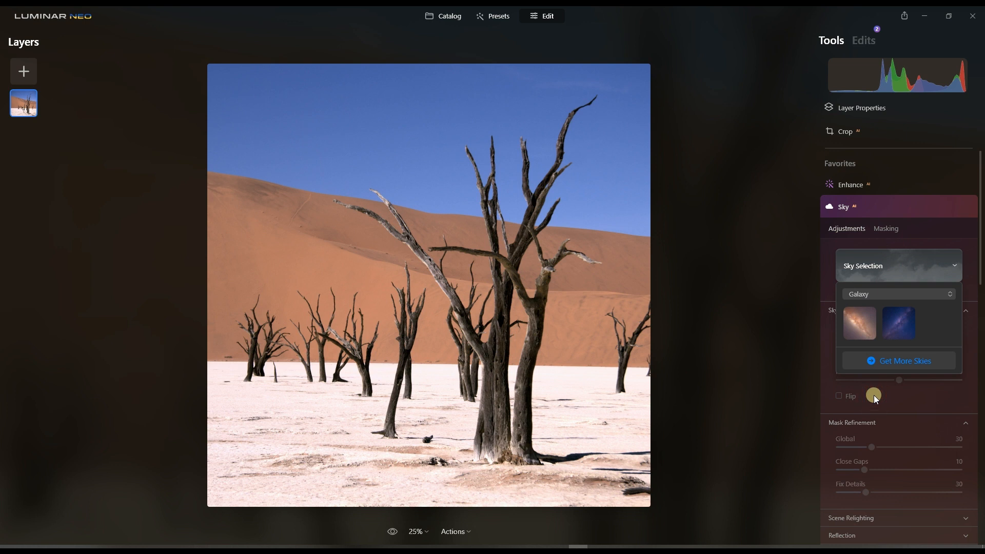
click(858, 323)
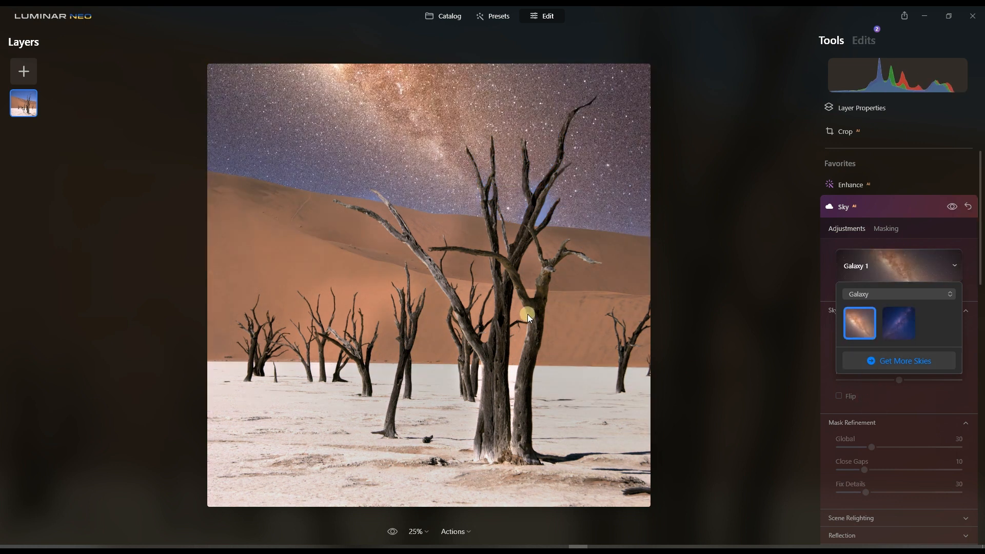
mouse_move(880, 252)
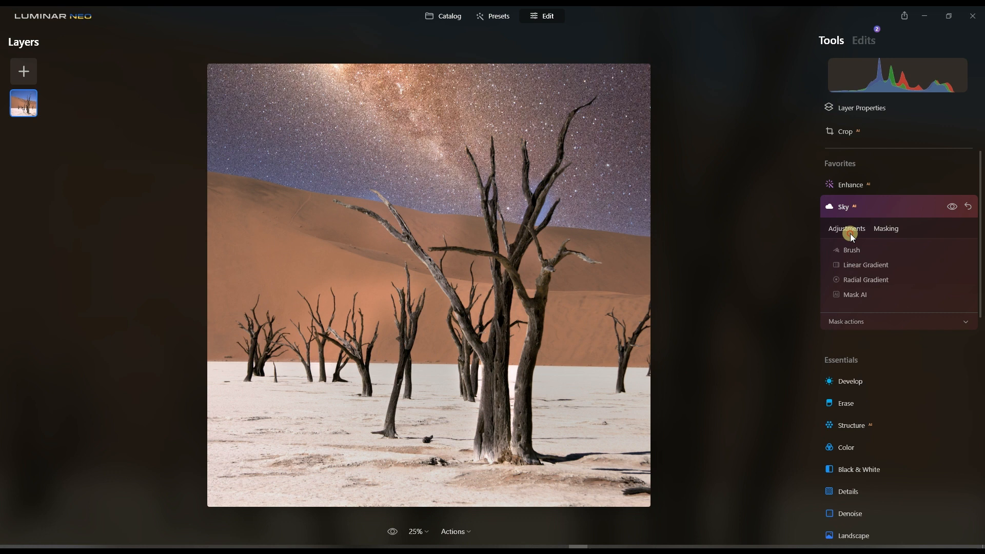
Return to Sky Adjustments and collapse the Sky Orientation section
click(846, 228)
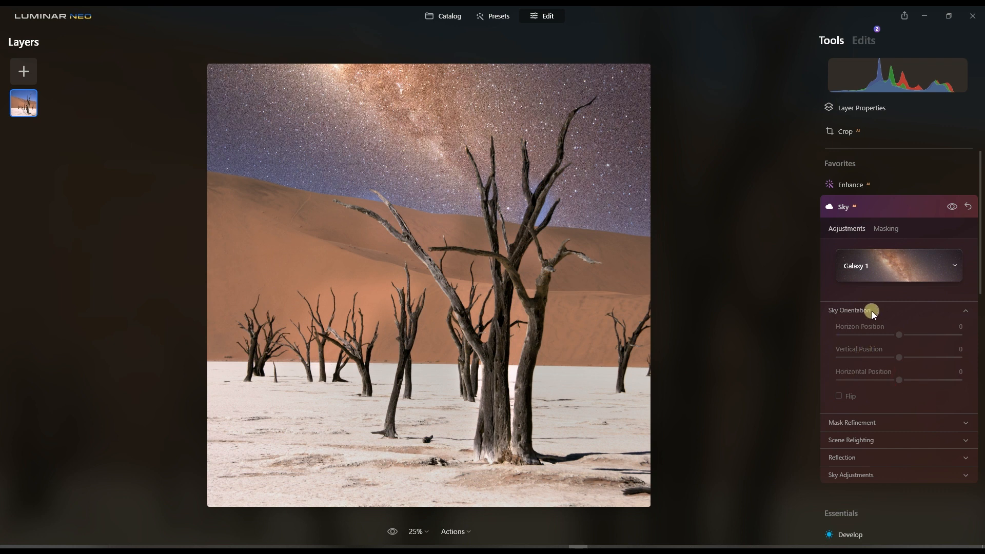
mouse_move(857, 326)
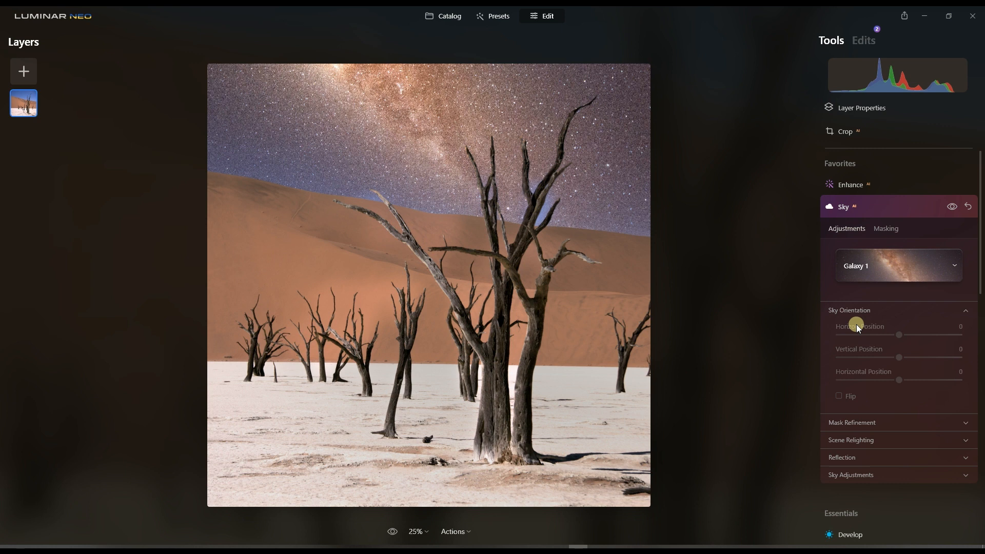
mouse_move(824, 396)
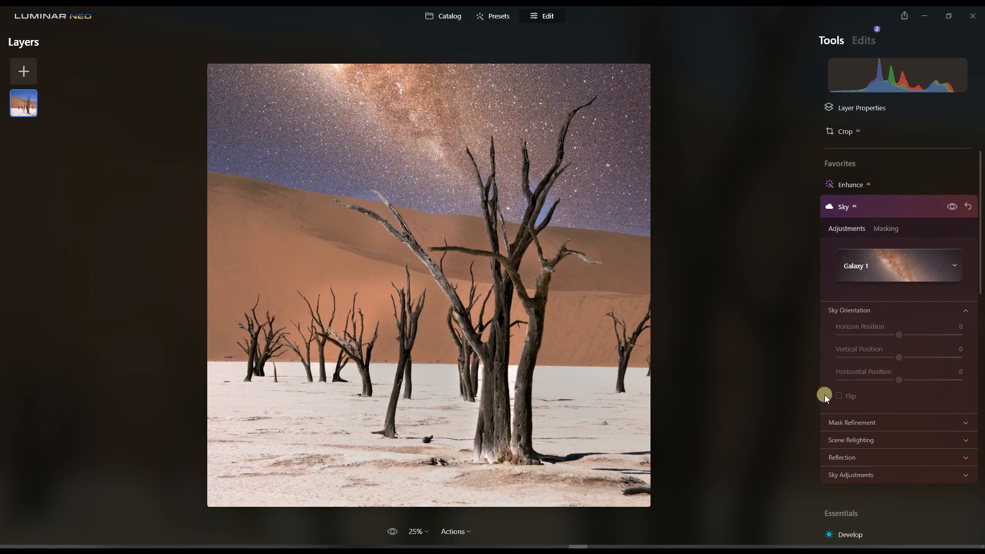
click(851, 421)
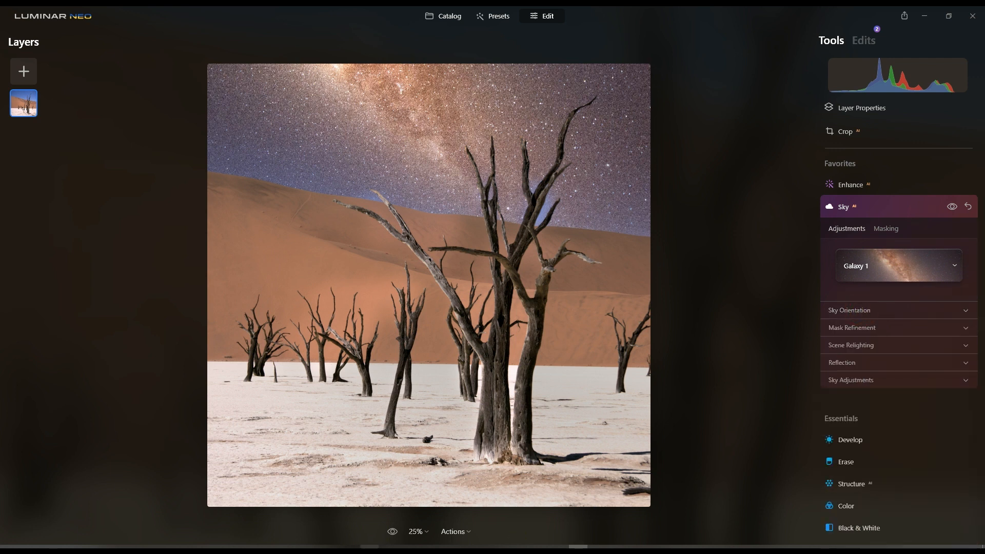
mouse_move(879, 331)
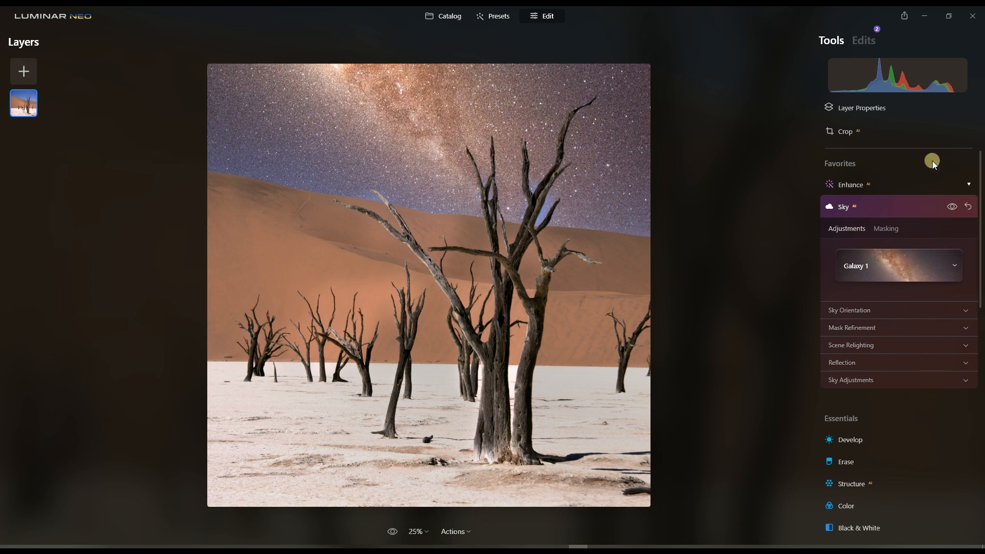
Delete both Sky edits from the Edits list, restoring the blue sky
click(863, 40)
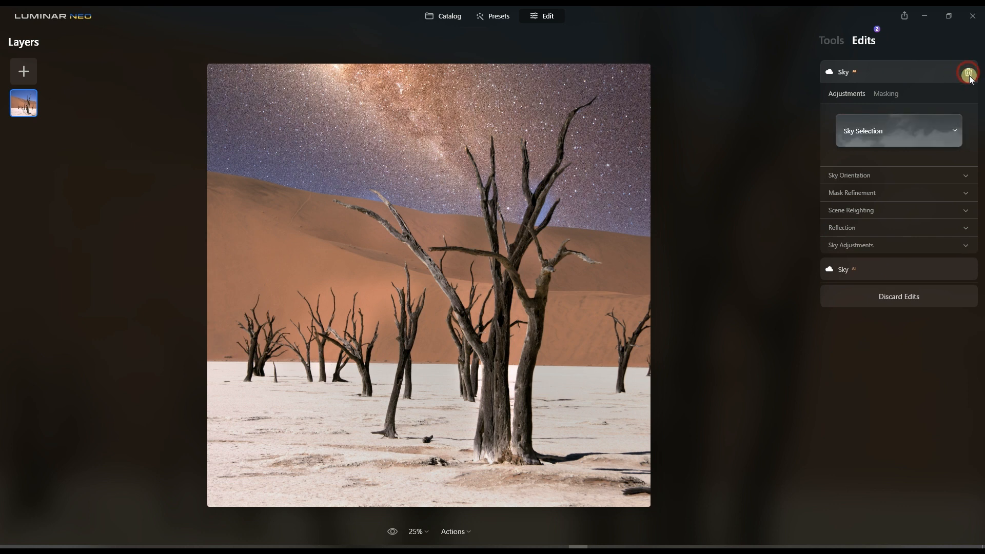
click(968, 72)
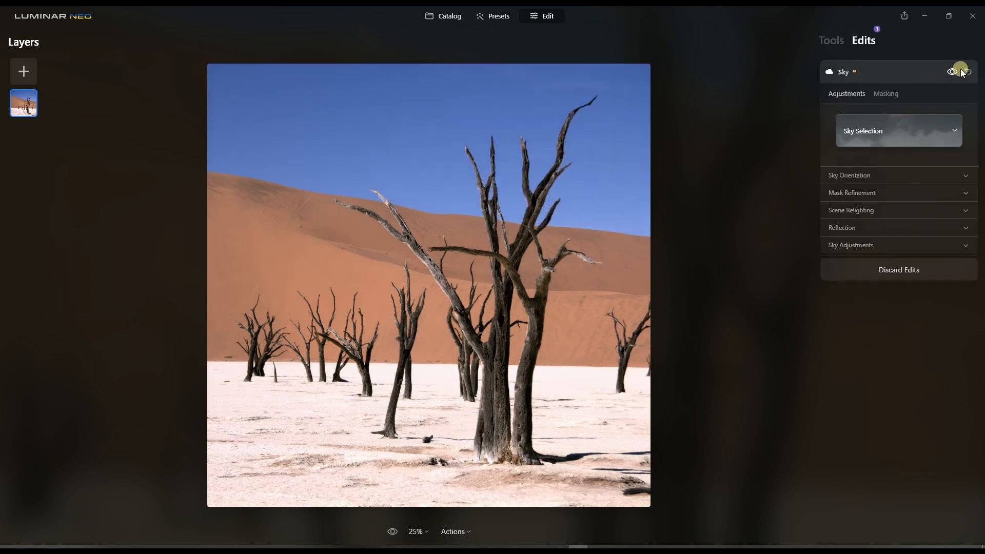
click(897, 269)
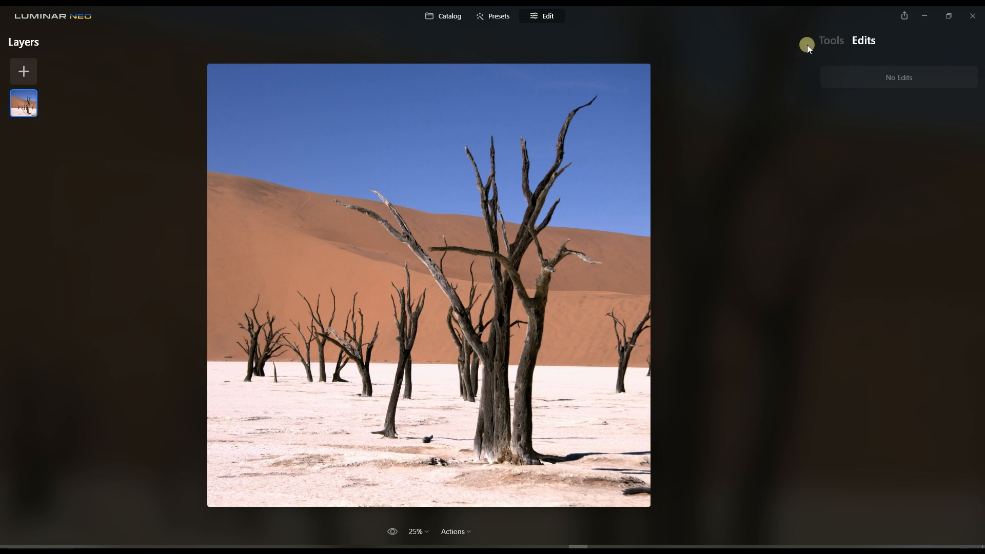
Reopen the Sky tool's sky list to pick Galaxy 2
click(830, 40)
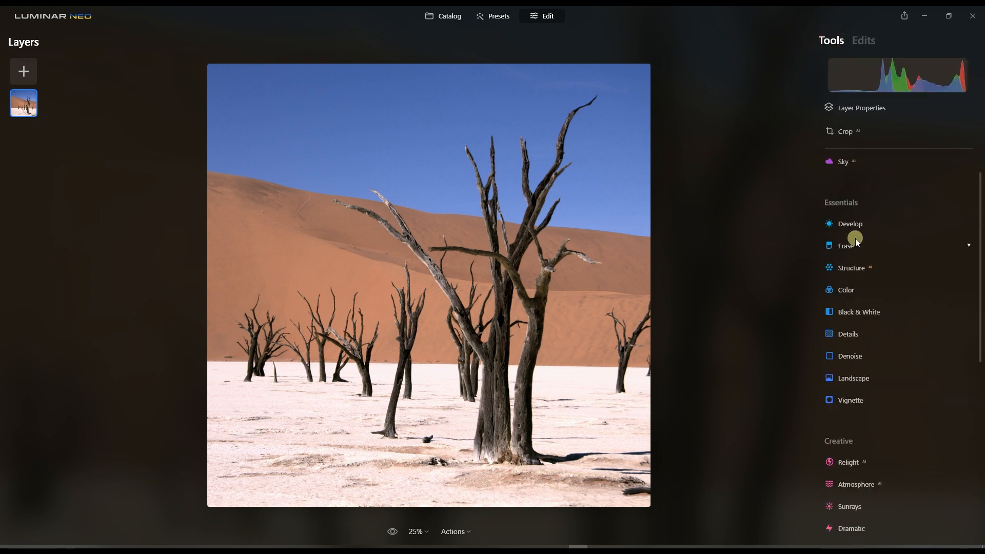
click(844, 161)
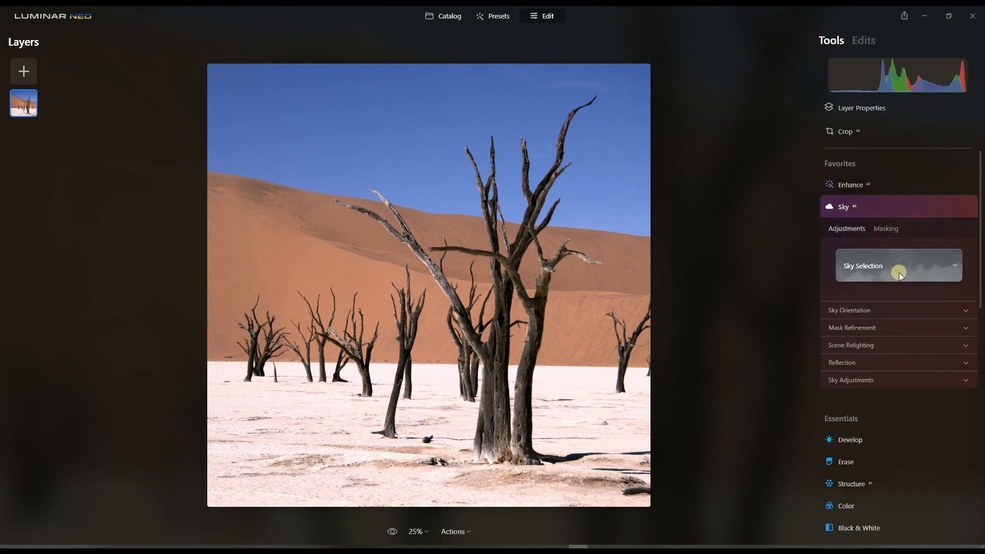
click(897, 264)
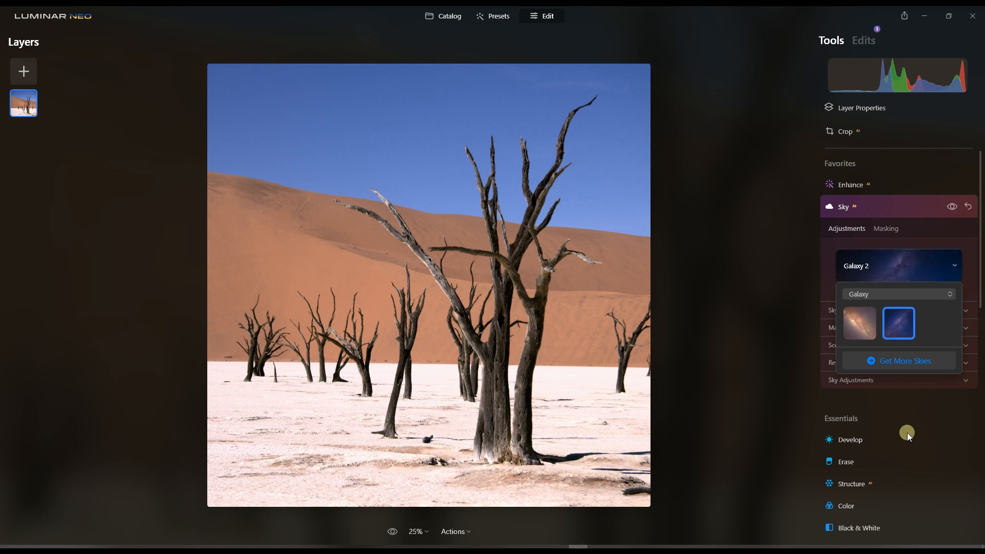
Keep Galaxy 2 applied and raise mask refinement to Global 80 and Close Gaps 19
click(899, 323)
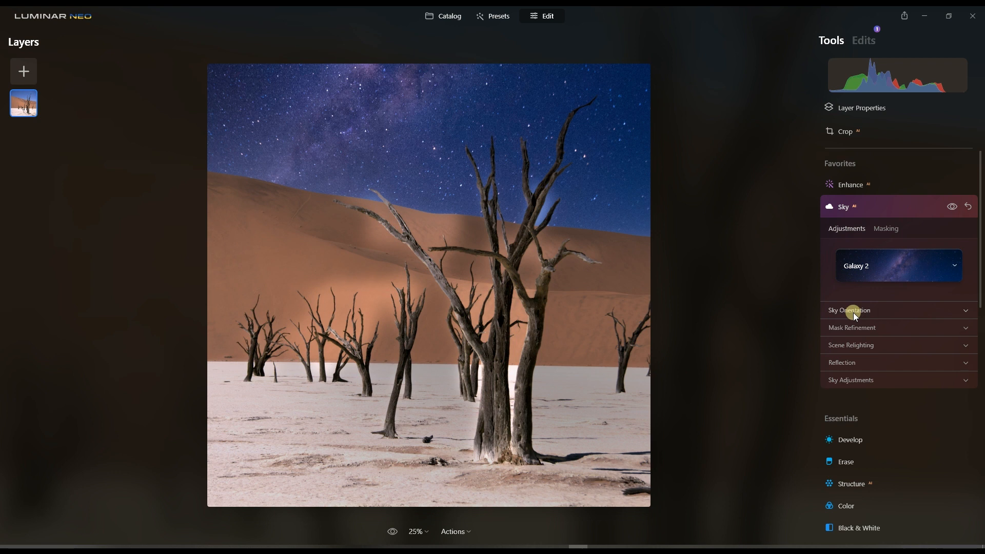
click(851, 327)
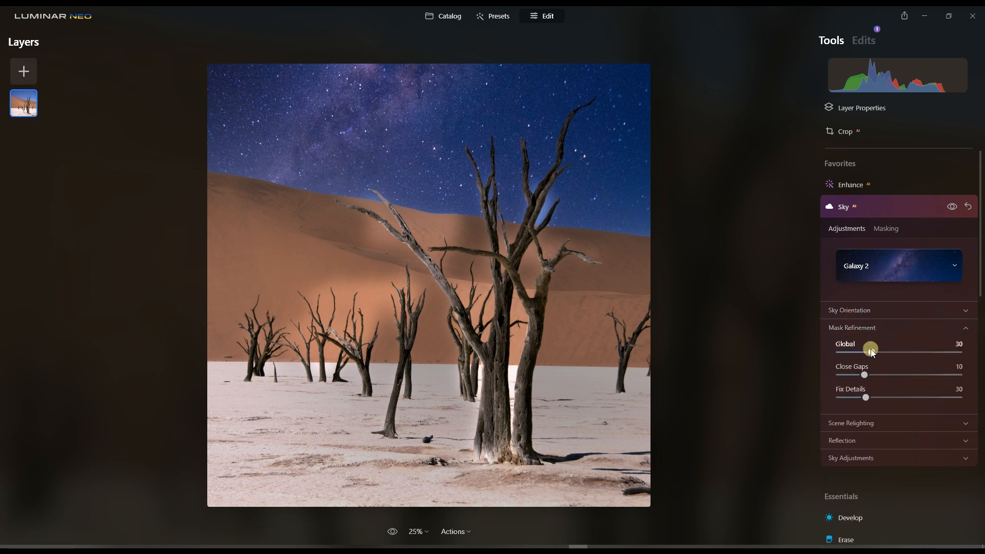
mouse_move(413, 357)
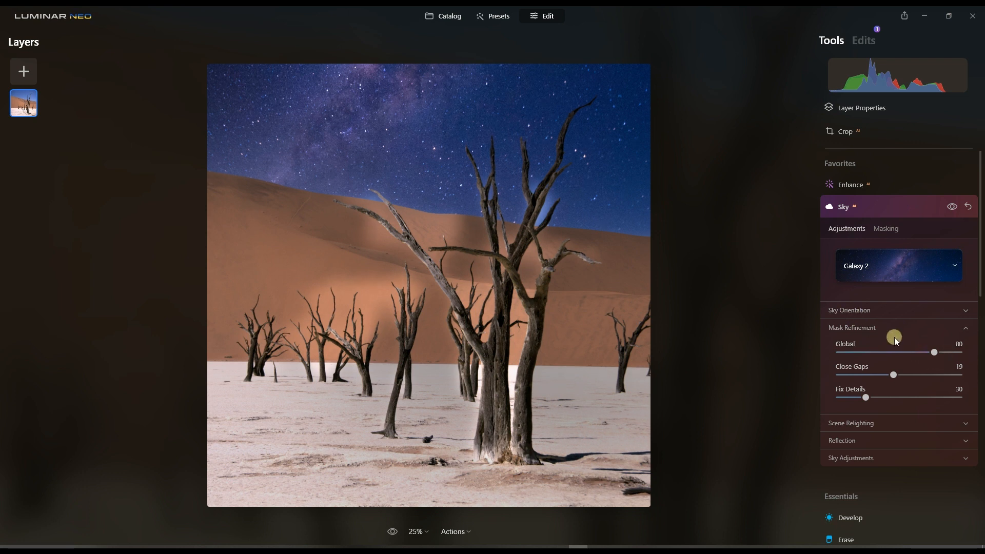
click(852, 327)
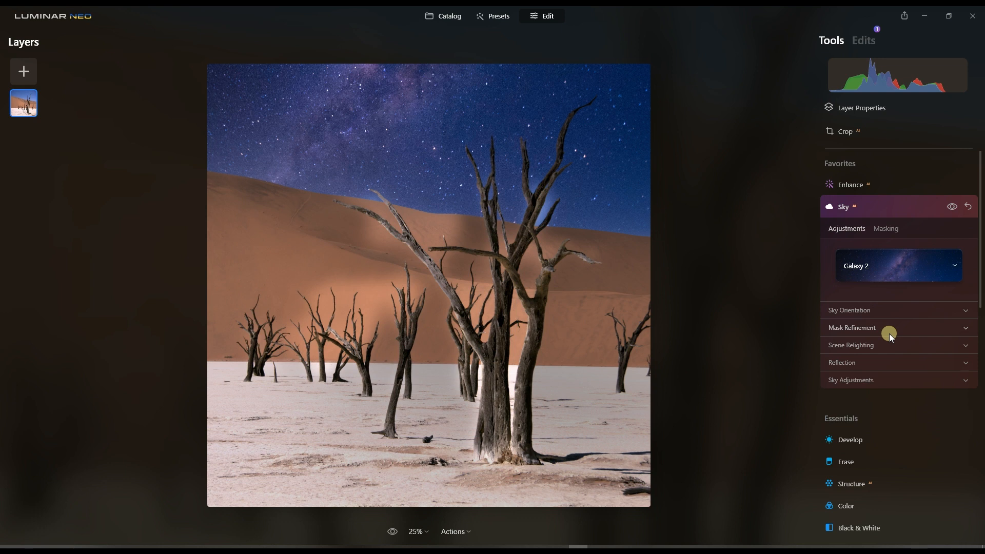
mouse_move(371, 289)
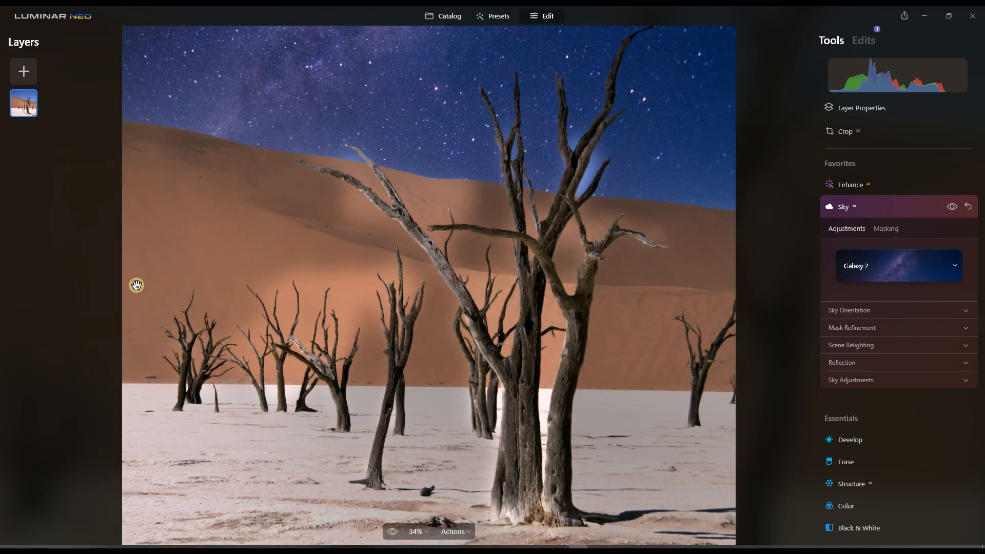
mouse_move(269, 287)
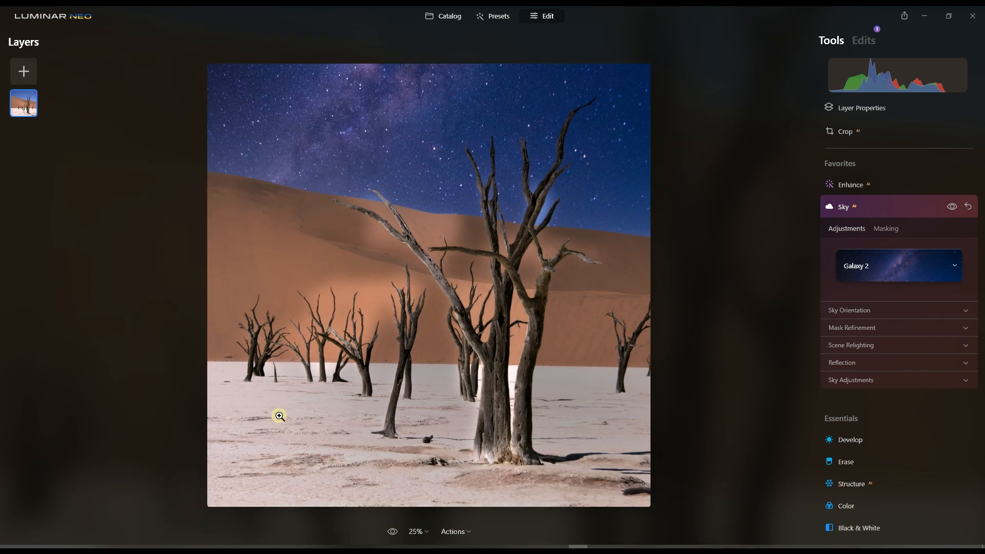
mouse_move(637, 383)
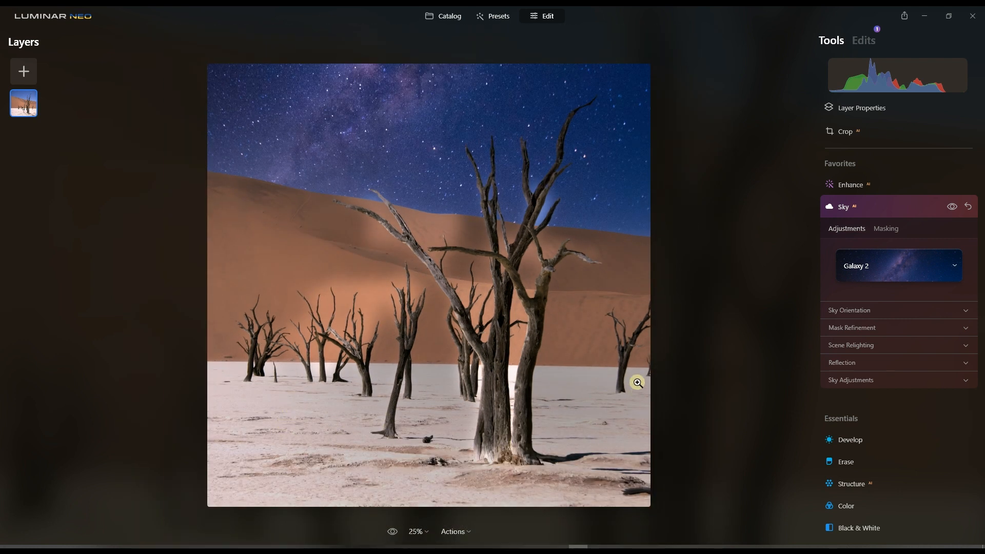
mouse_move(533, 413)
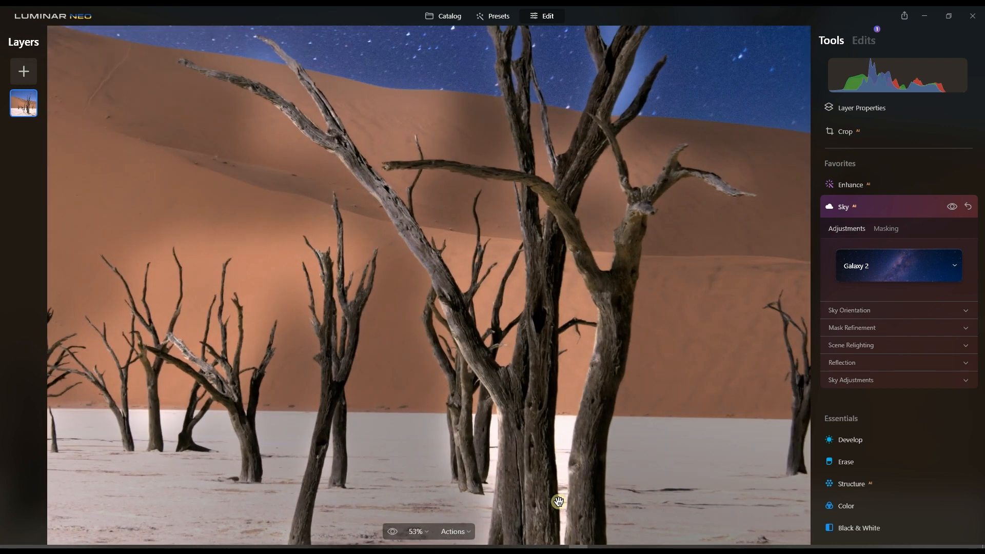
scroll(down, 3)
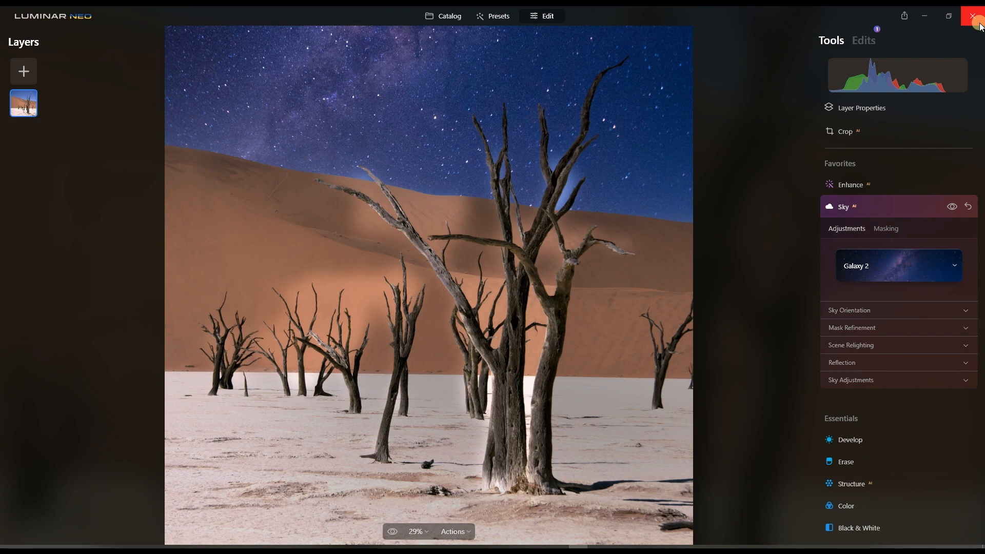
Close Luminar Neo and launch the desert .afphoto project from the NEO folder in Affinity Photo
click(978, 15)
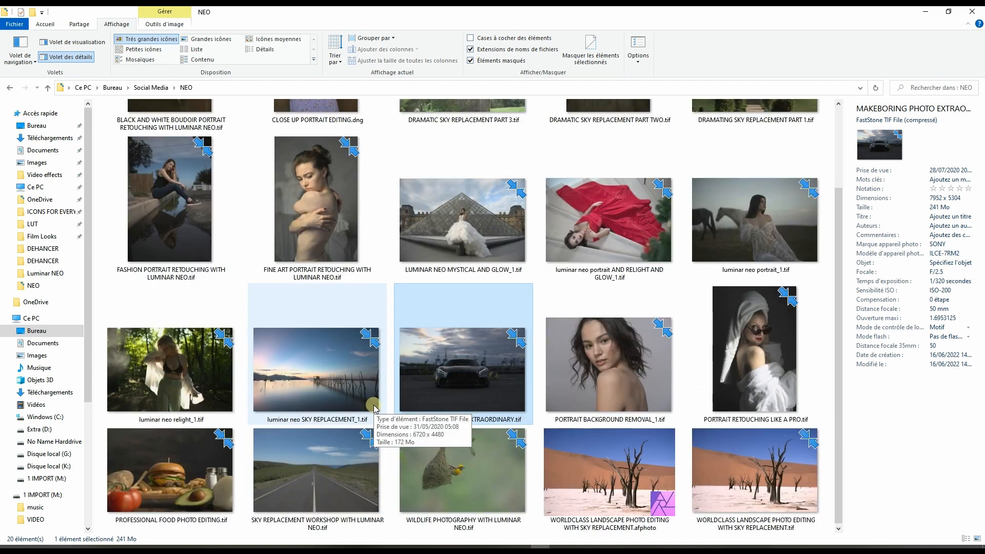
click(608, 479)
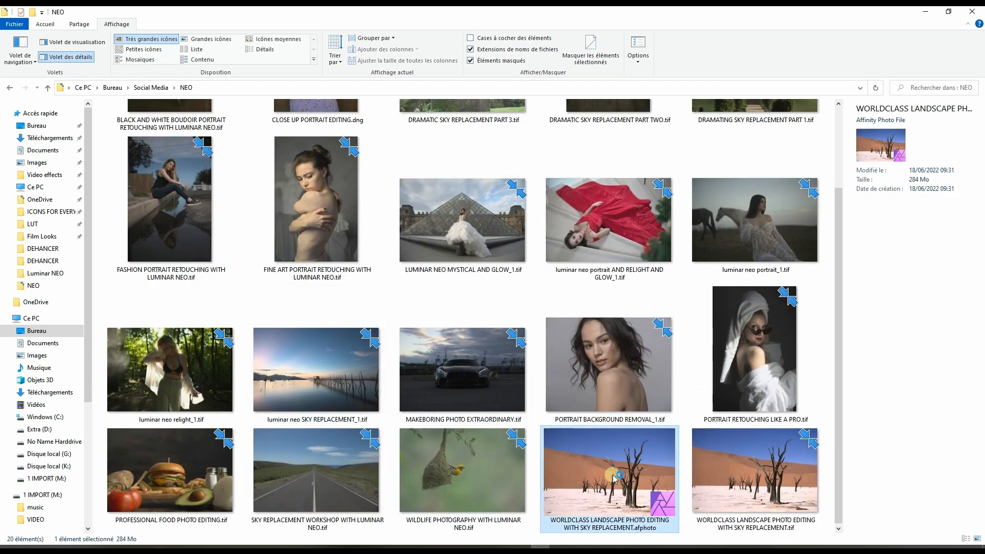
double_click(609, 479)
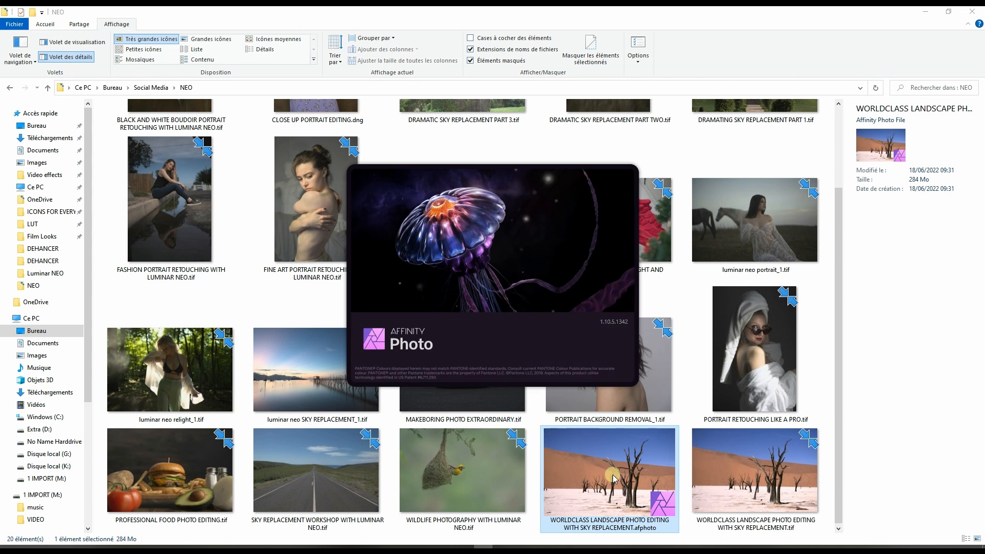
mouse_move(675, 464)
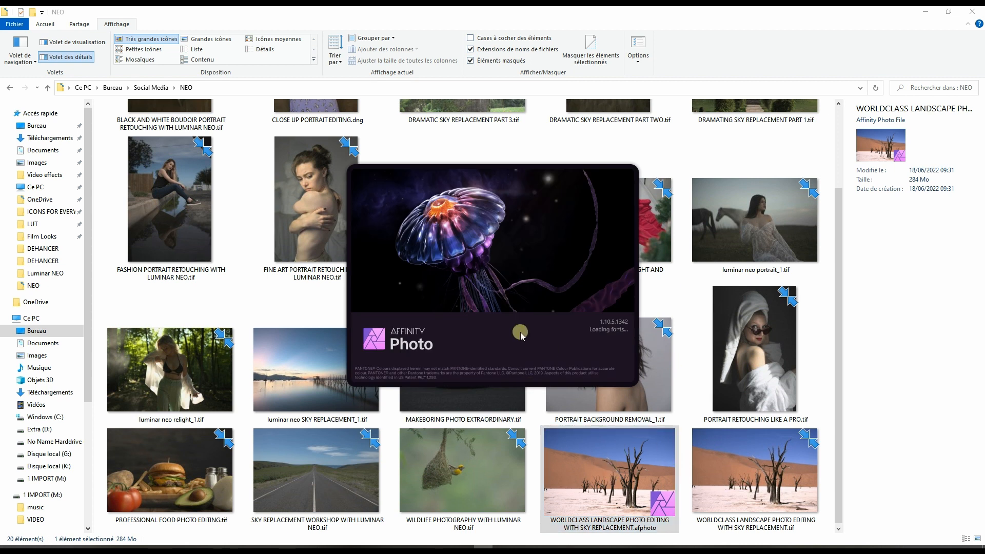
mouse_move(589, 271)
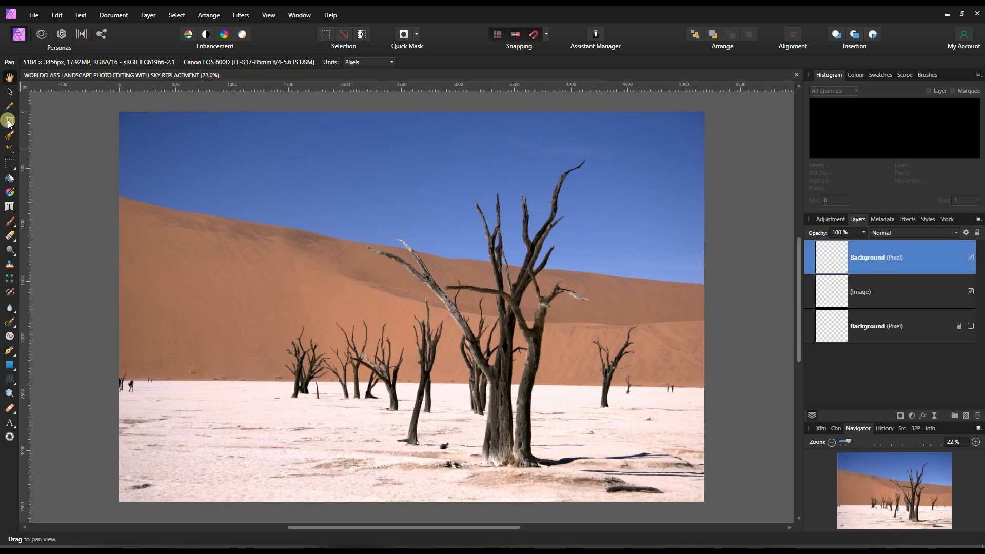
Crop the desert photo to a square 3456 × 3456 px image
click(9, 122)
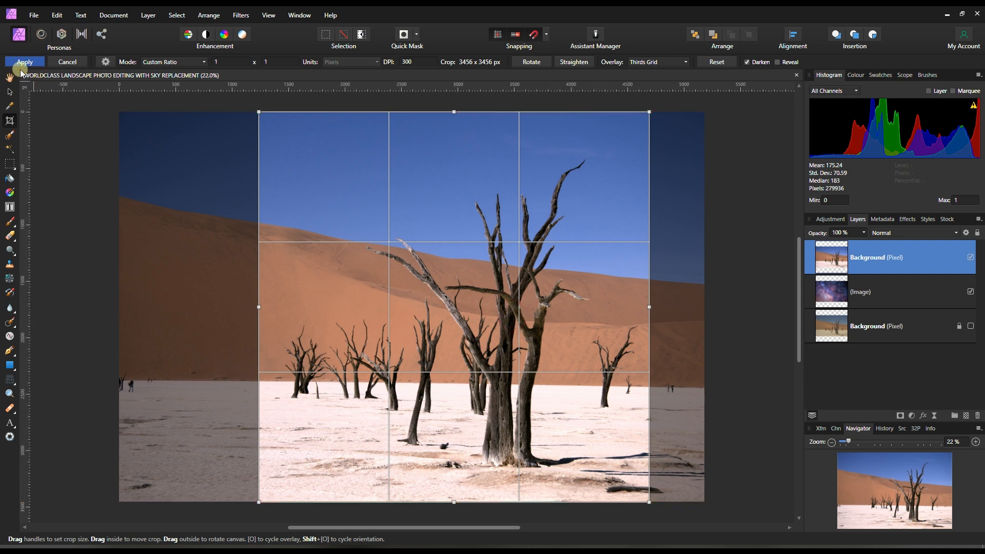
click(25, 62)
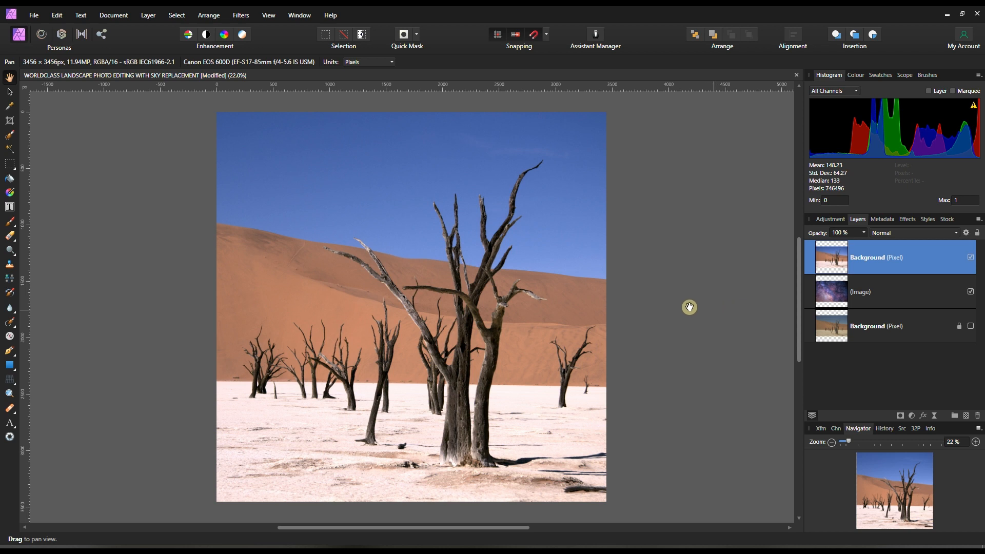
mouse_move(213, 46)
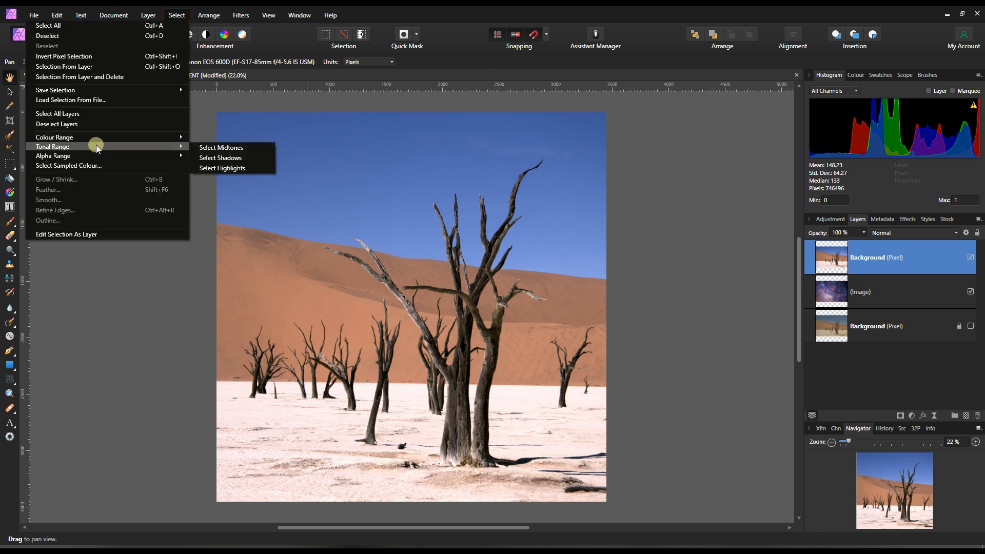
mouse_move(54, 136)
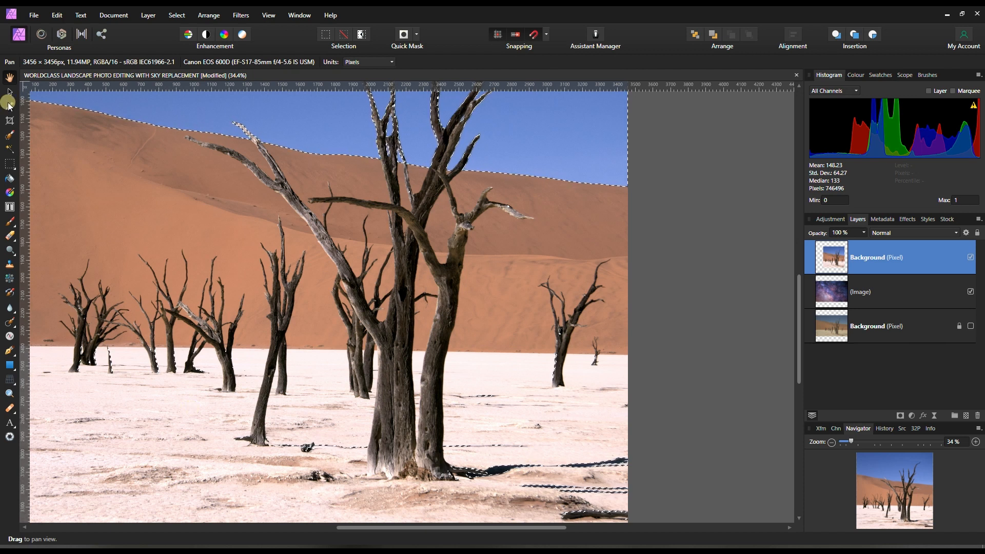
Switch to the Selection Brush with a wide width to refine the sky selection
click(10, 119)
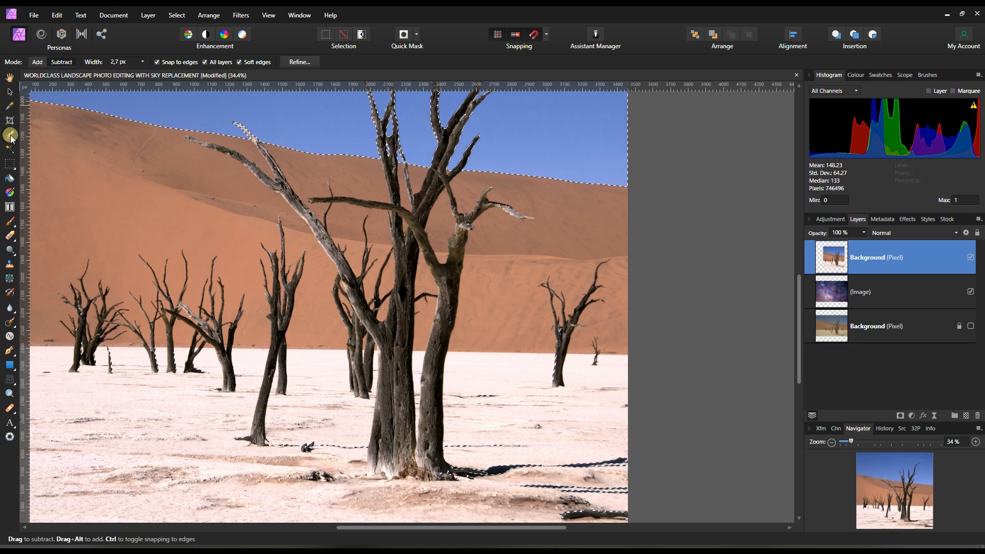
click(62, 62)
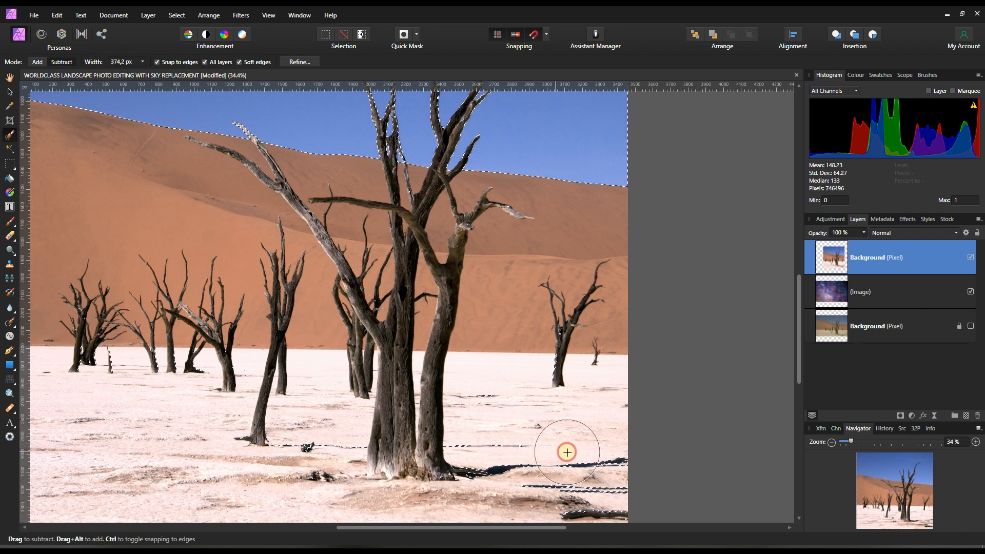
mouse_move(506, 470)
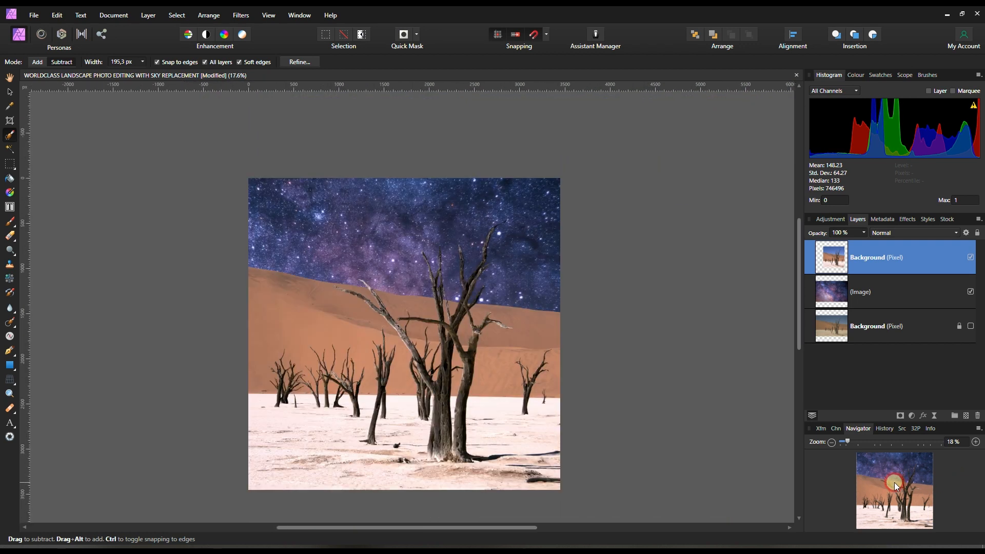
Zoom in on the branches to check their edges against the galaxy
click(976, 441)
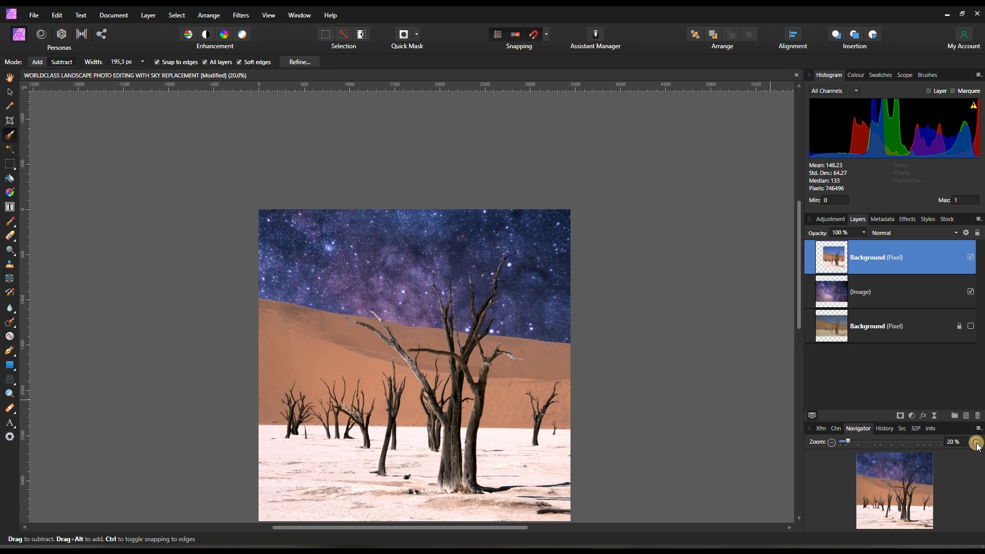
click(975, 441)
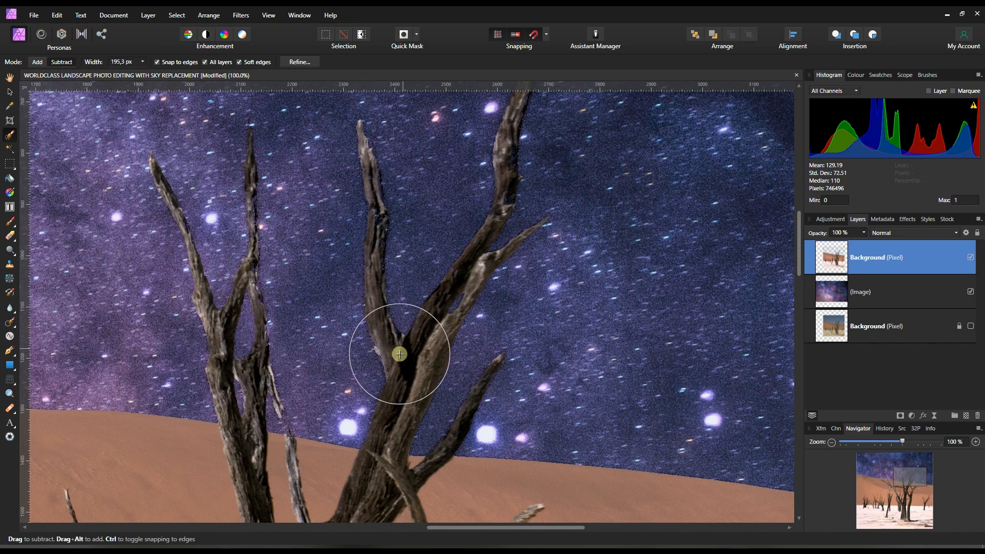
mouse_move(361, 228)
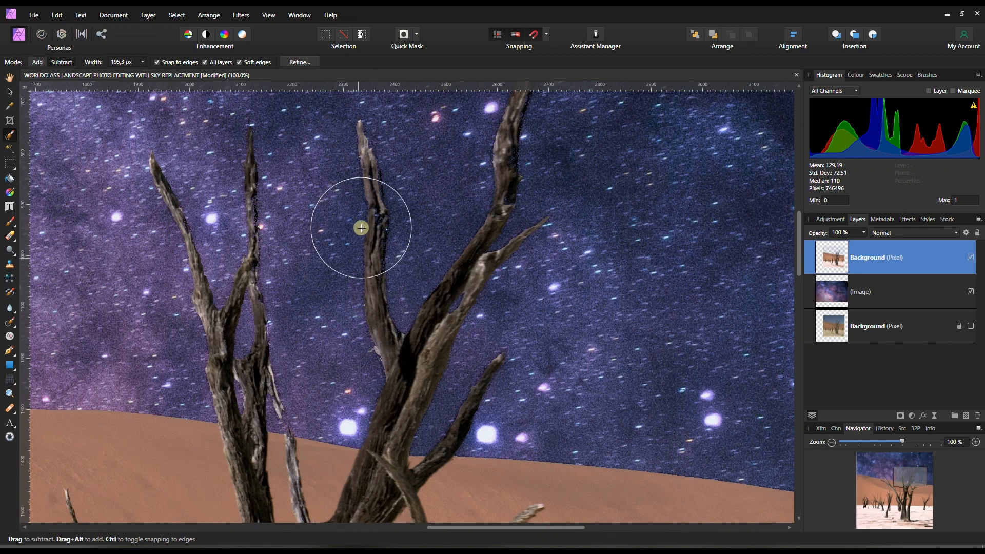
mouse_move(438, 317)
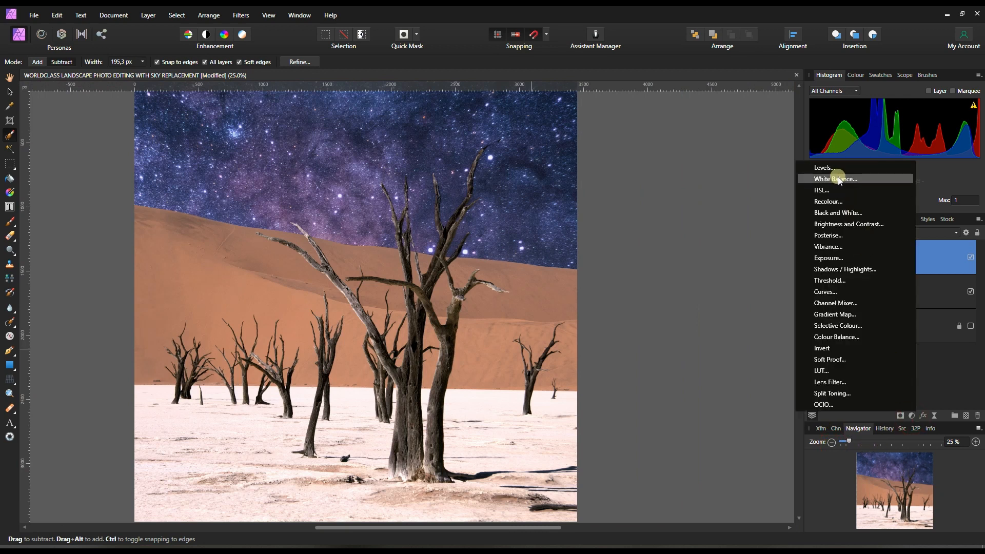
Add White Balance and Exposure adjustments nested under the desert Background layer
click(834, 179)
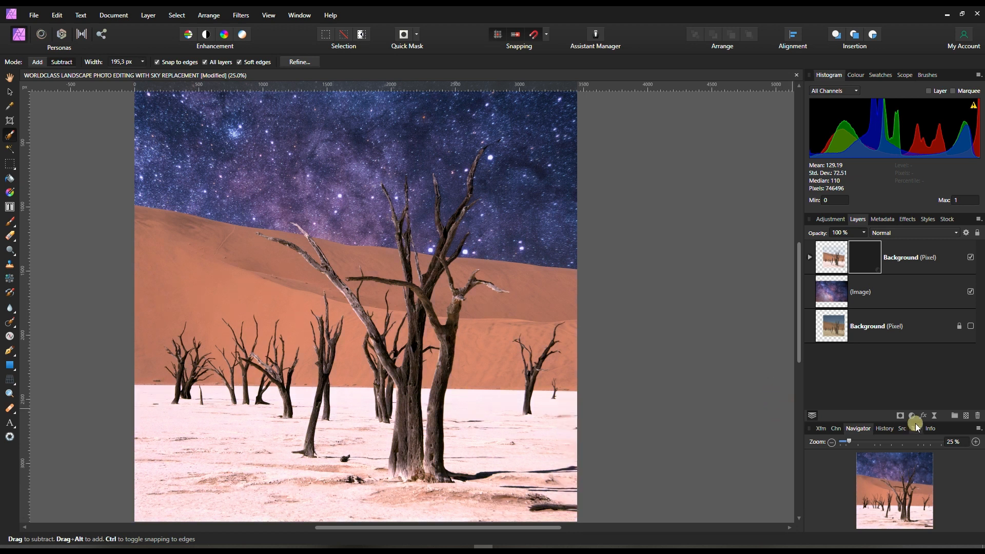
click(911, 416)
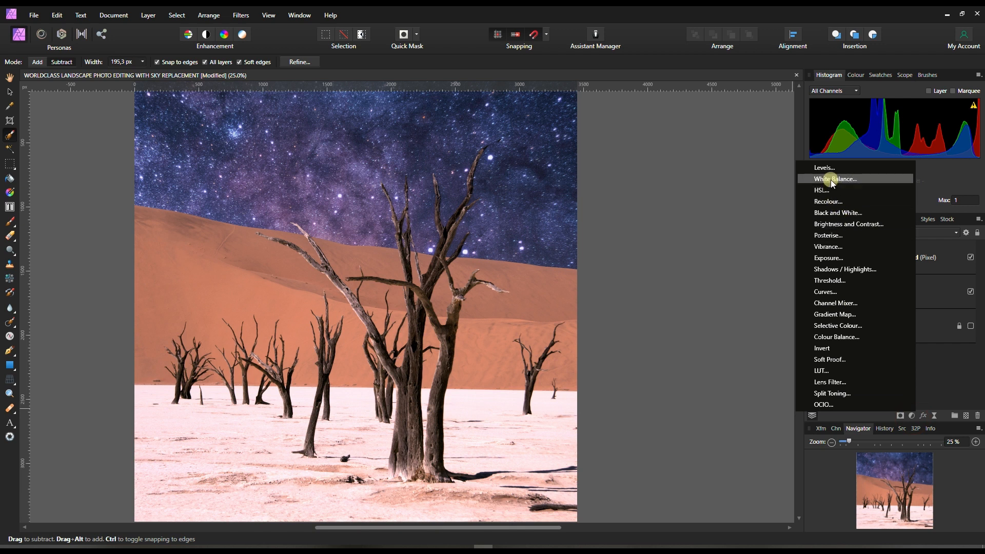
mouse_move(828, 257)
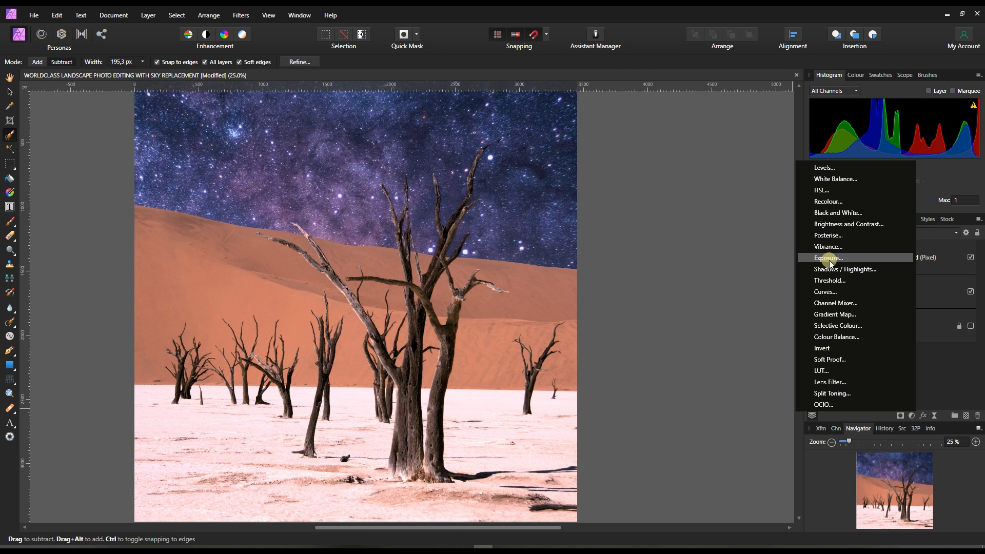
click(827, 257)
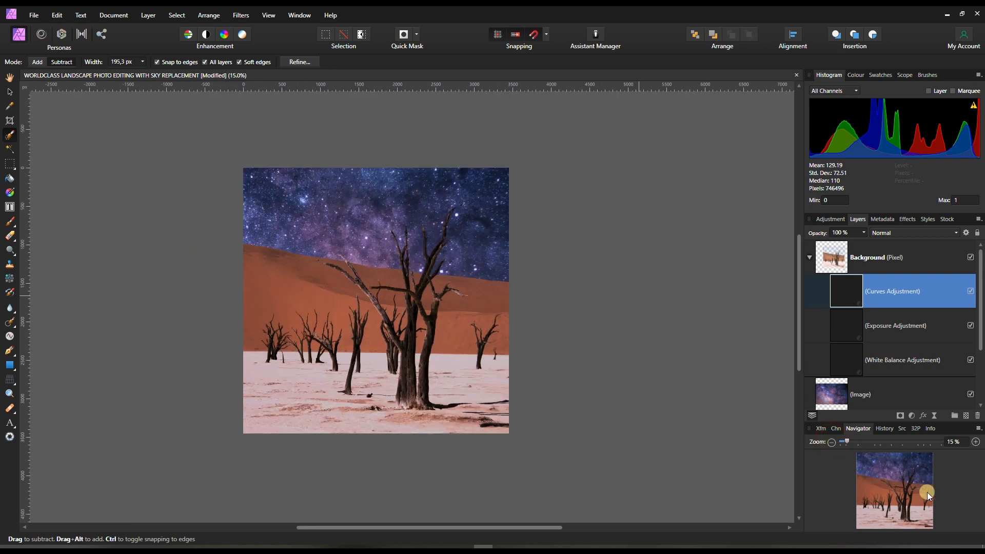
mouse_move(953, 507)
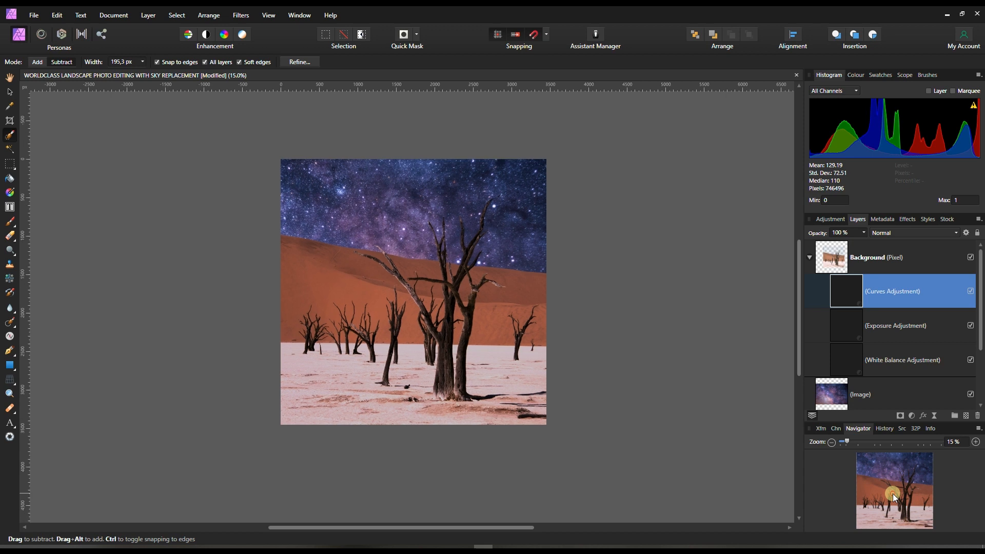
Enlarge the composite view and collapse the desert layer's nested adjustments
click(975, 442)
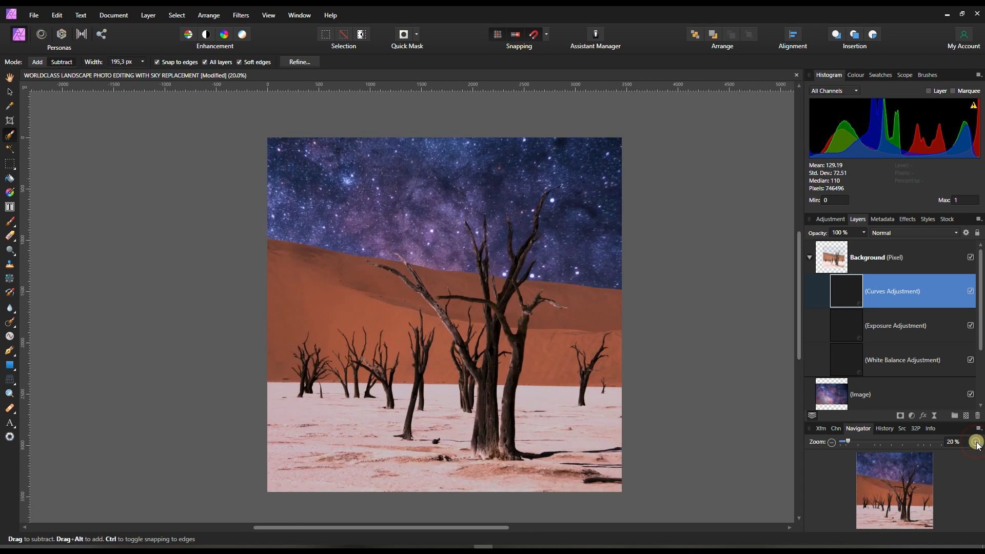
click(975, 441)
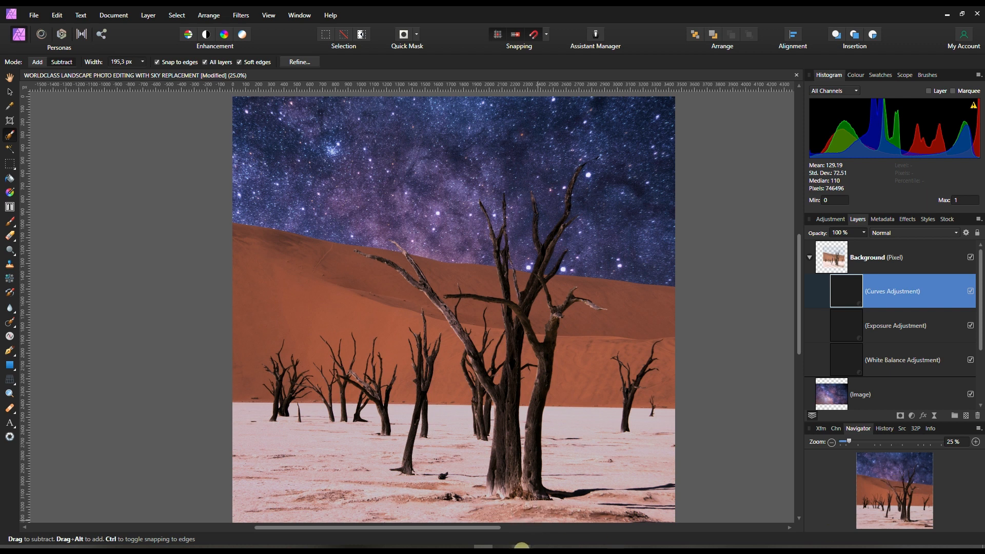
mouse_move(520, 539)
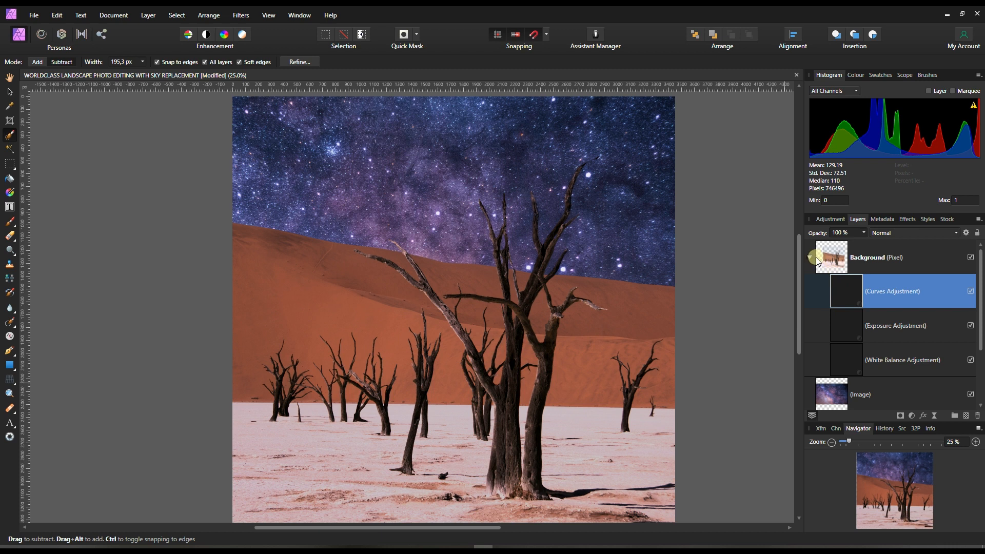
click(810, 258)
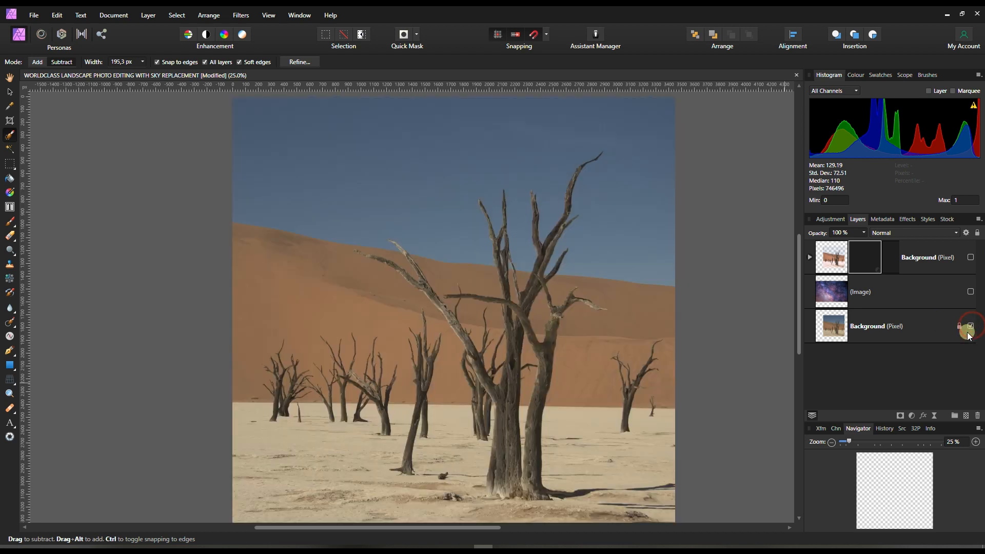
Show and select the original Background layer and auto-enhance its tones and colours
click(970, 326)
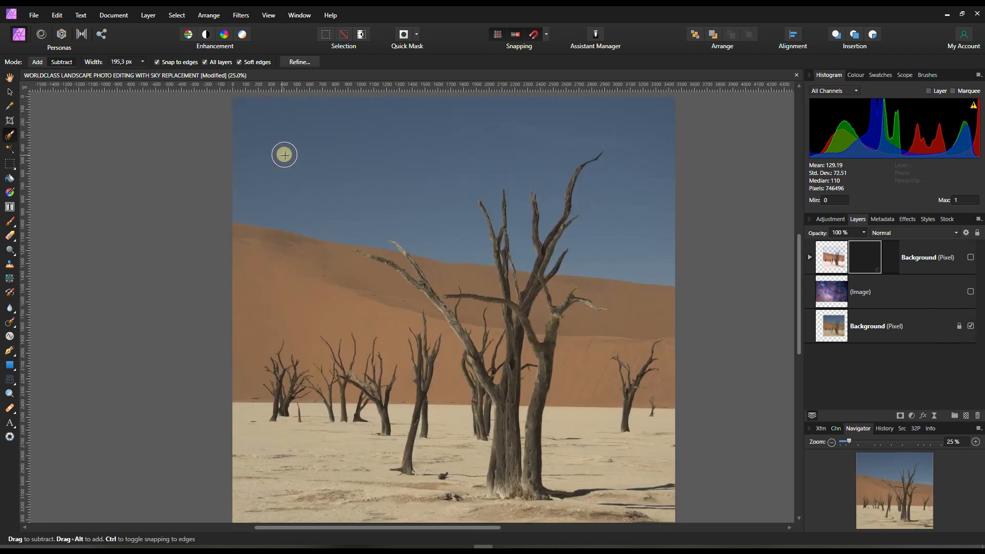
mouse_move(297, 110)
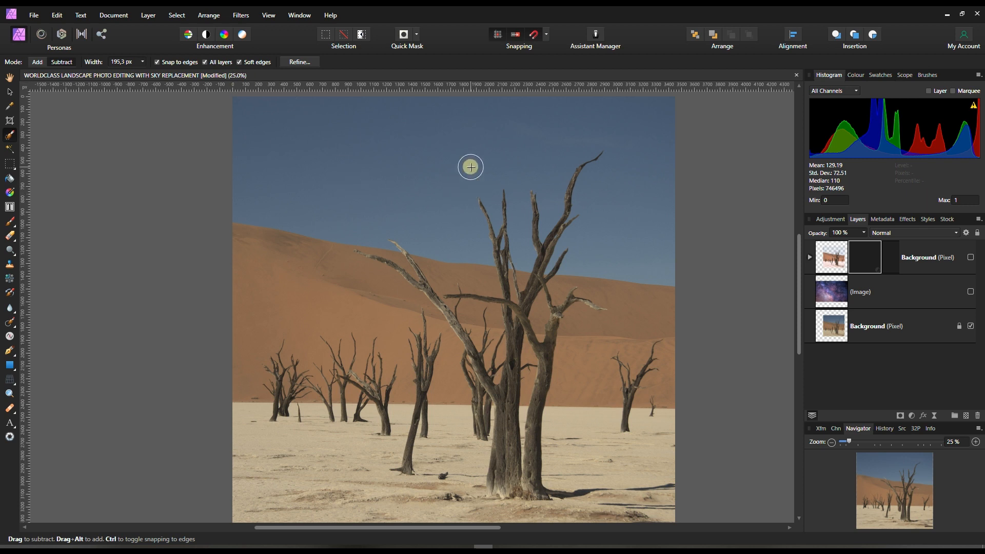
mouse_move(317, 332)
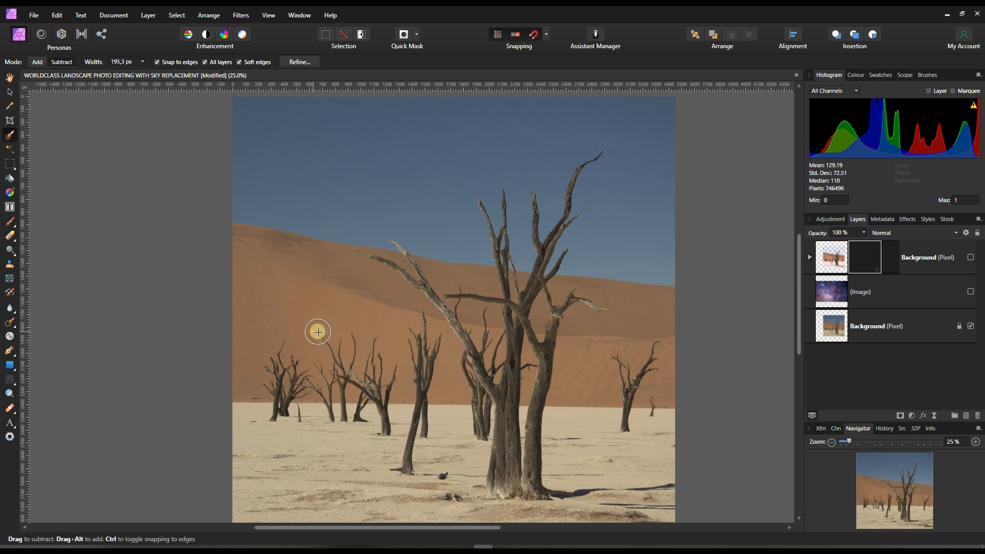
mouse_move(488, 367)
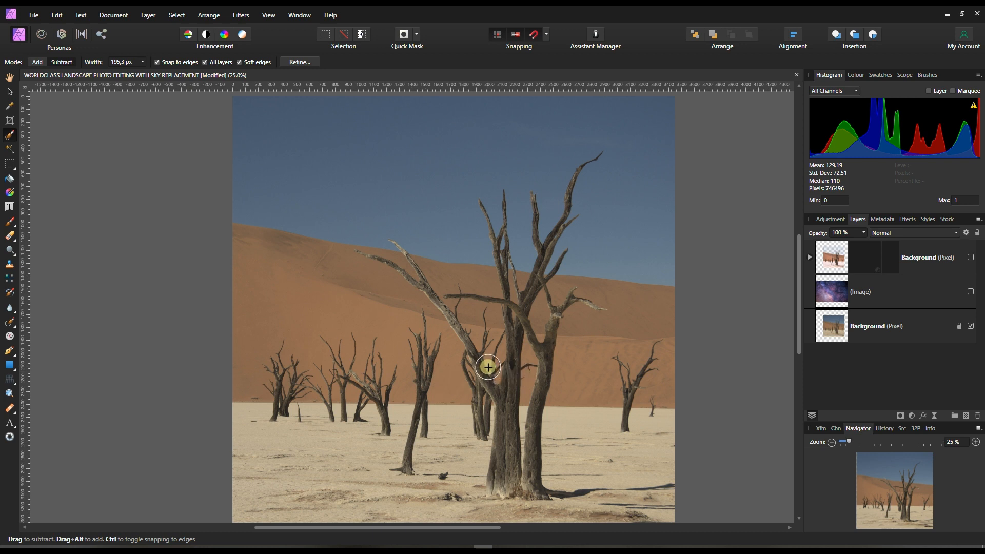
mouse_move(460, 284)
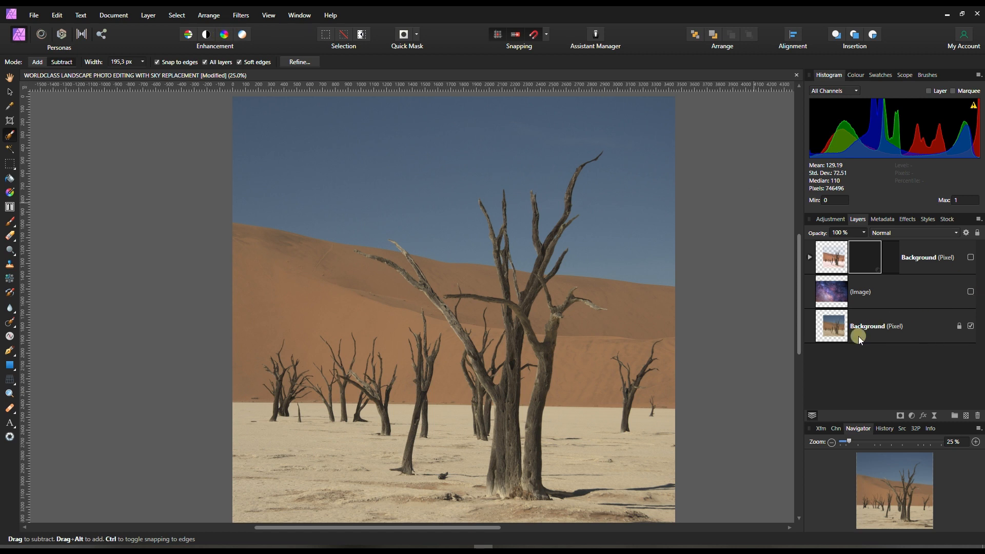
click(875, 325)
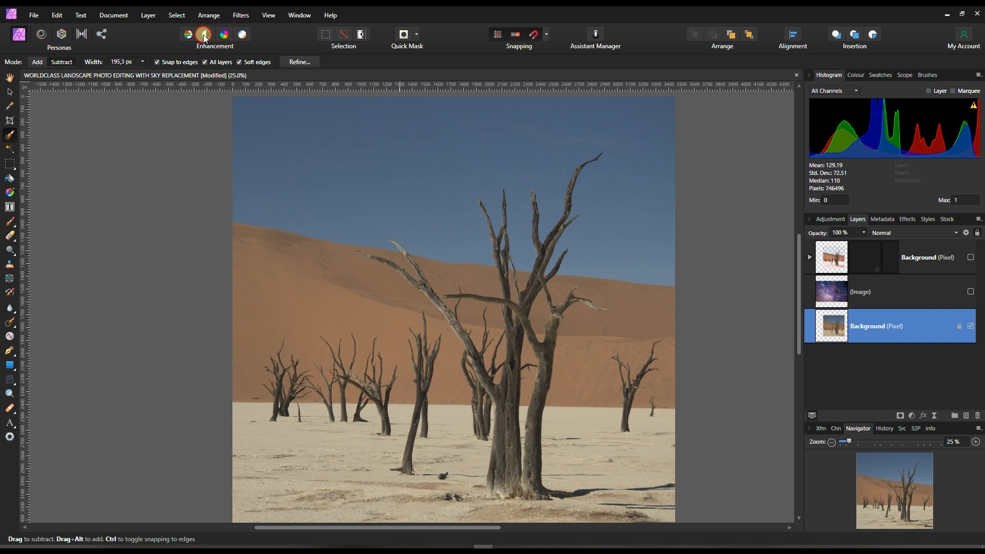
click(244, 33)
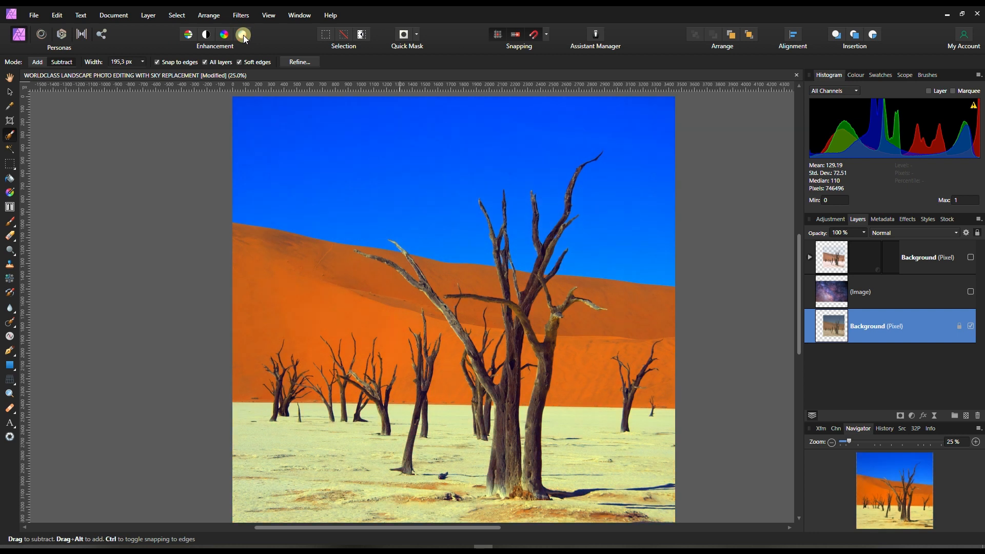
mouse_move(827, 371)
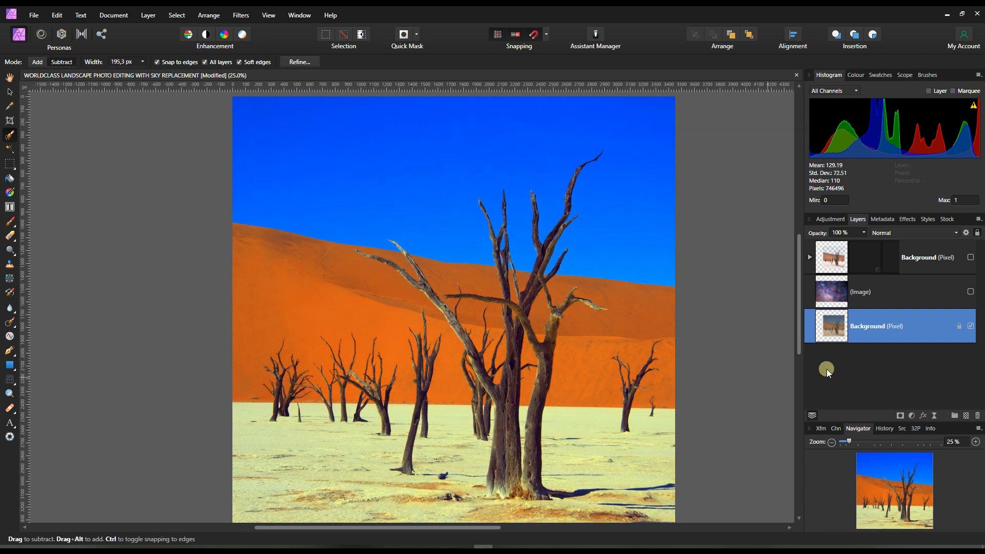
mouse_move(468, 228)
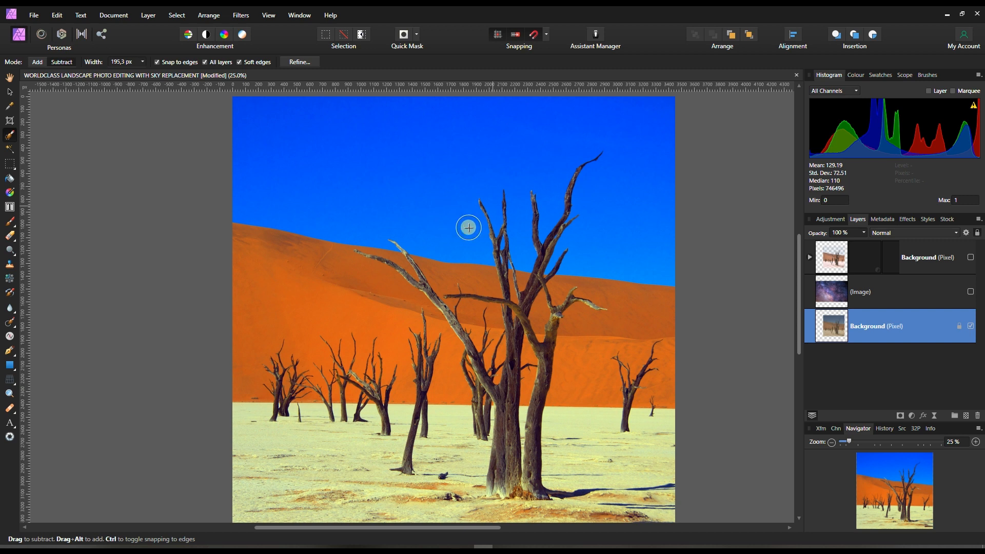
mouse_move(624, 248)
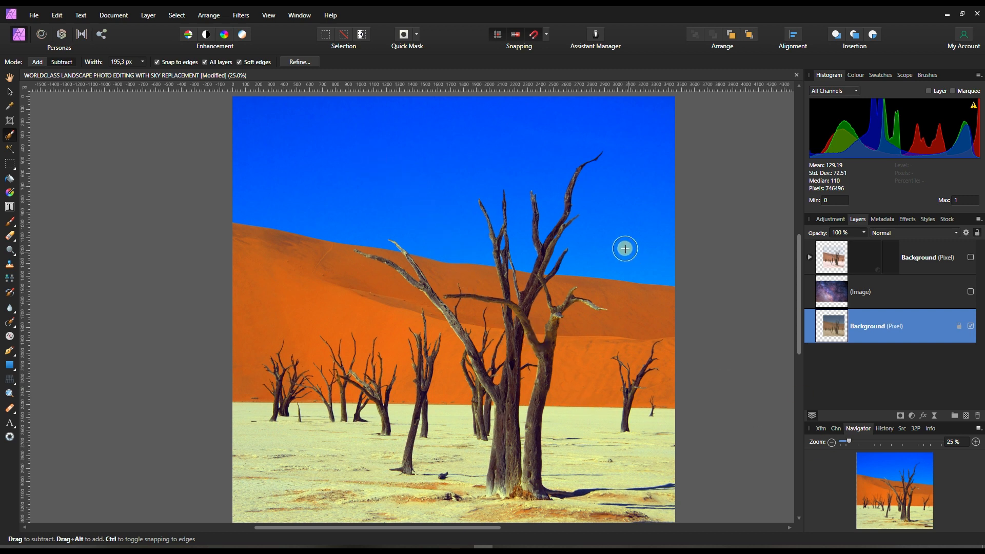
mouse_move(615, 246)
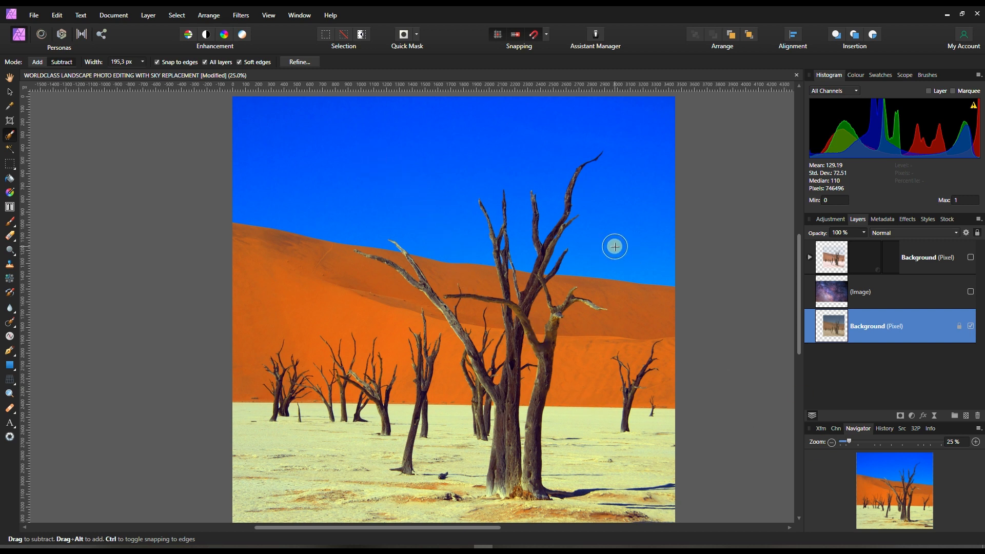